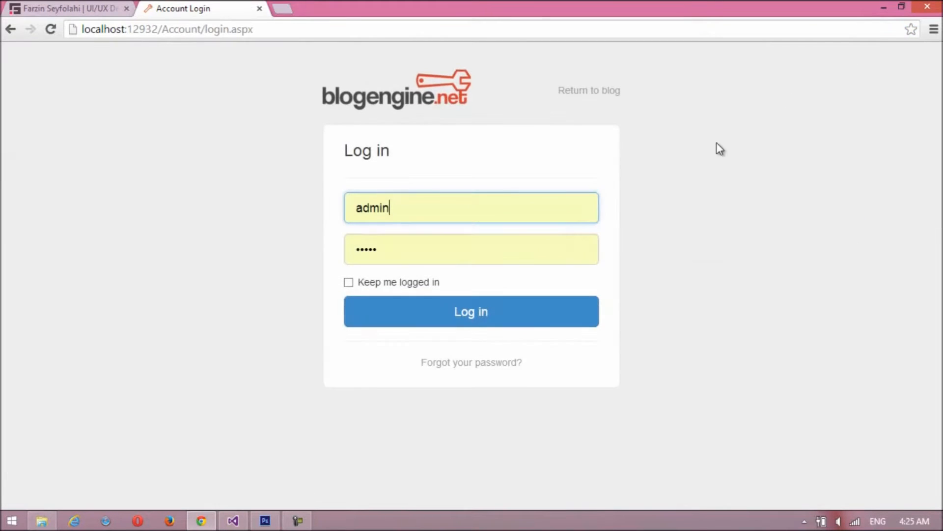
Step: Sign in to the blog administration and browse the theme gallery under Custom > Themes
left_click(471, 311)
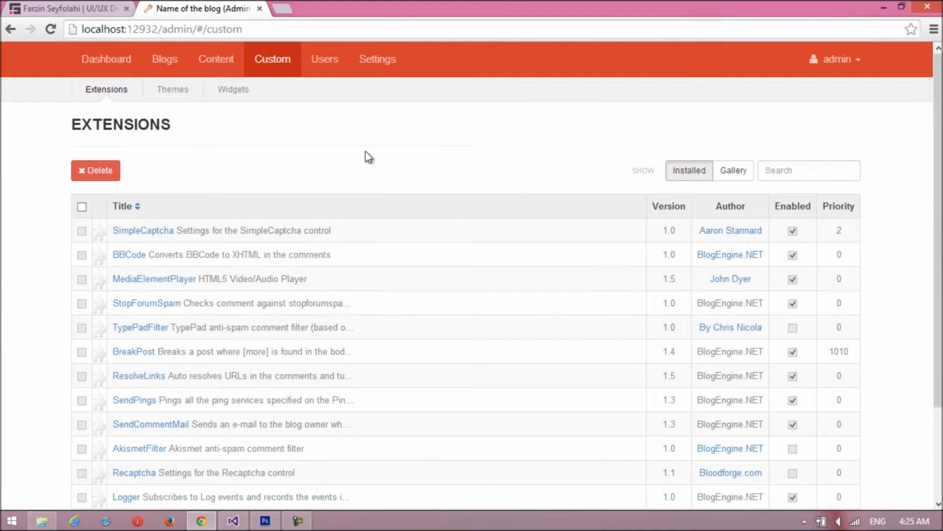
left_click(173, 90)
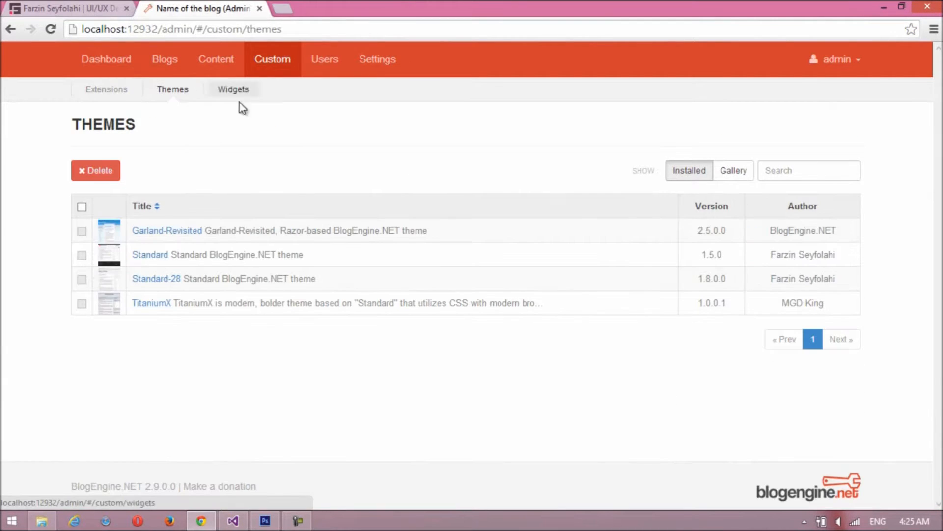
left_click(734, 170)
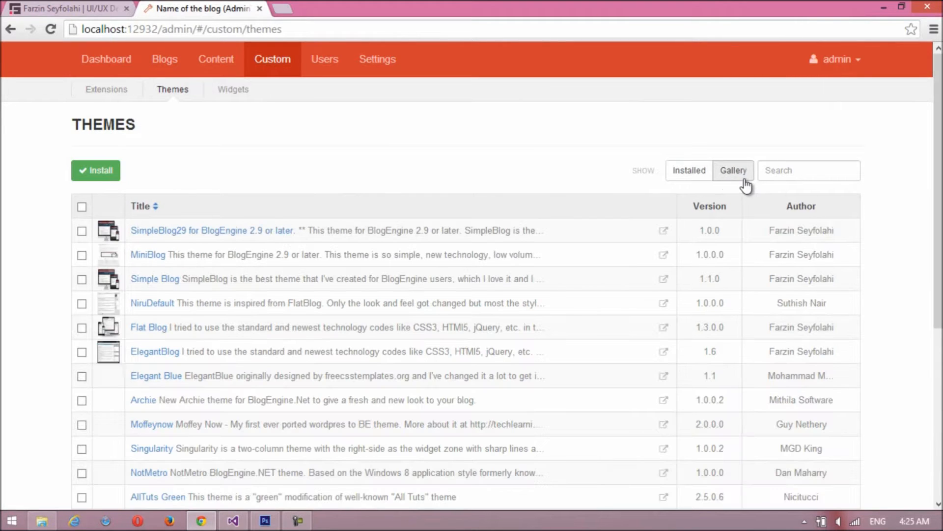
Step: Install the SimpleBlog29 theme for BlogEngine 2.9 from the gallery until Completed appears
left_click(82, 231)
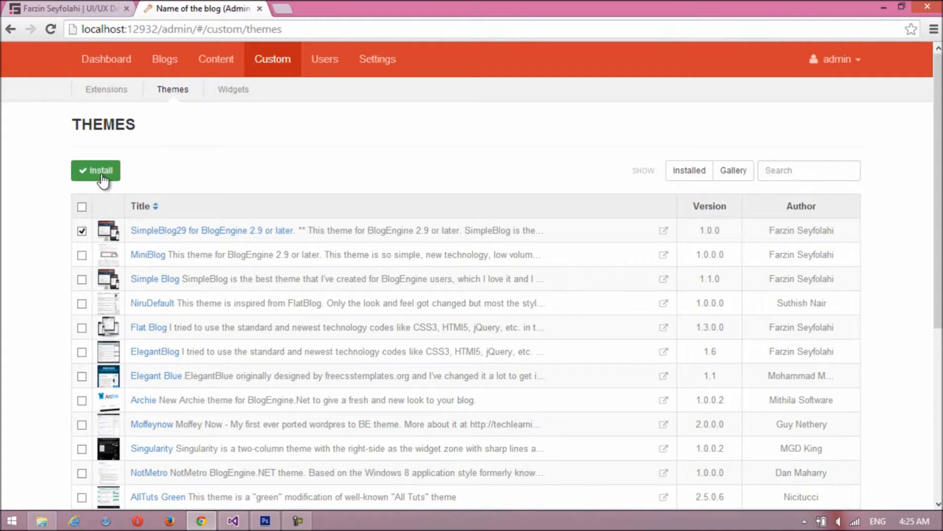
left_click(95, 170)
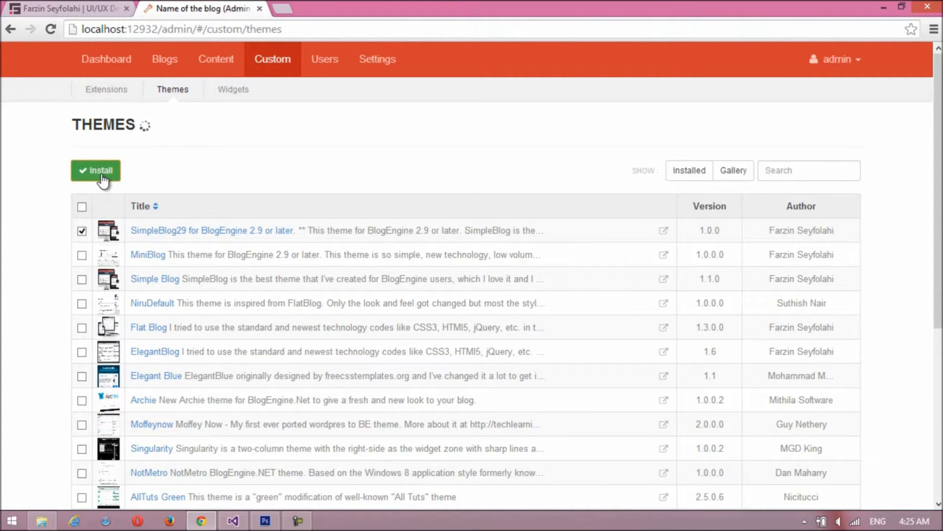
left_click(95, 170)
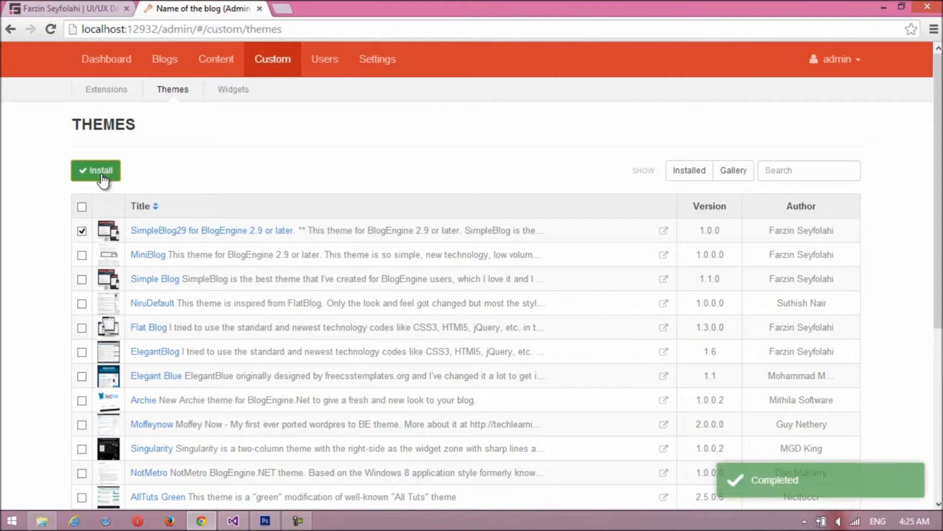
mouse_move(707, 152)
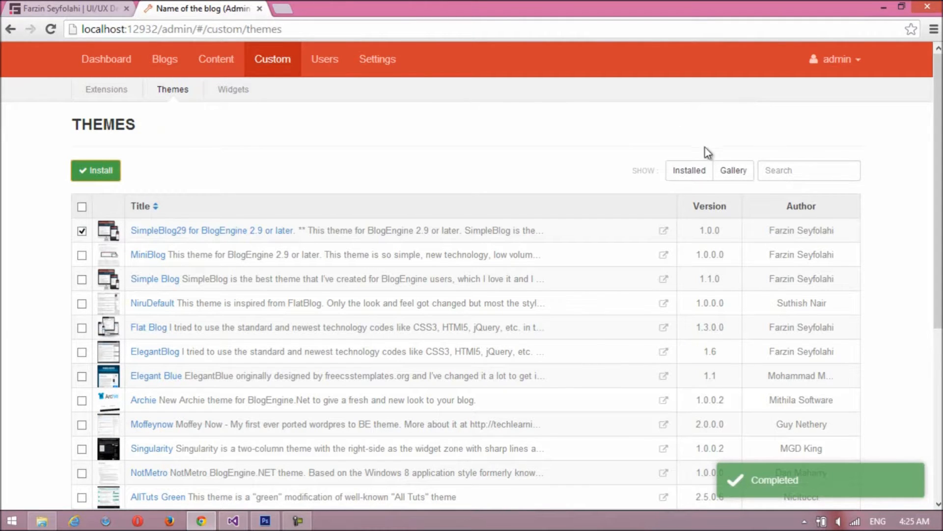
Step: In Basic settings make SimpleBlog29 the current and mobile theme and save
left_click(378, 59)
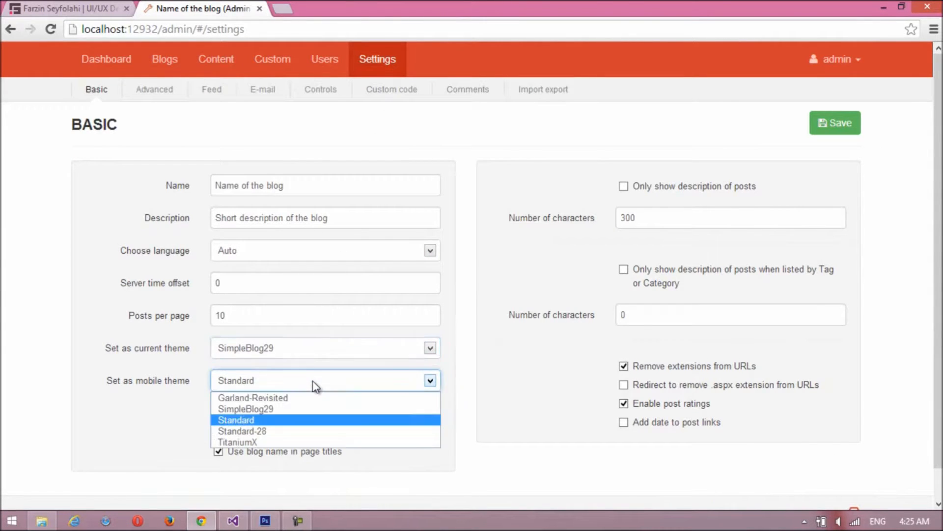
left_click(245, 409)
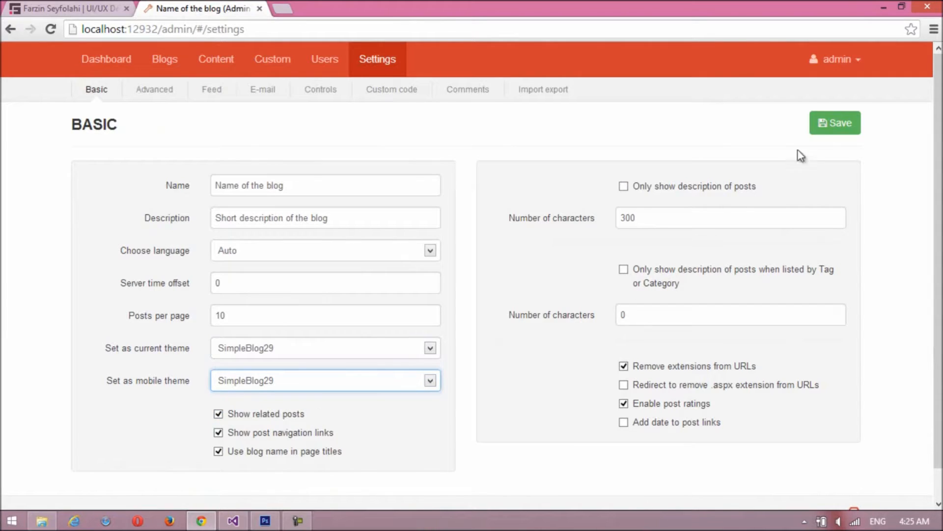
left_click(835, 123)
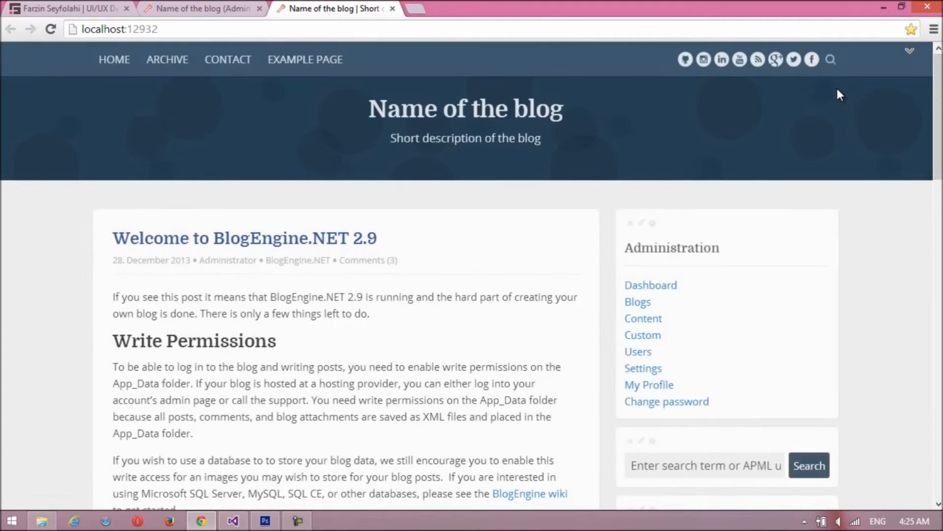
mouse_move(812, 59)
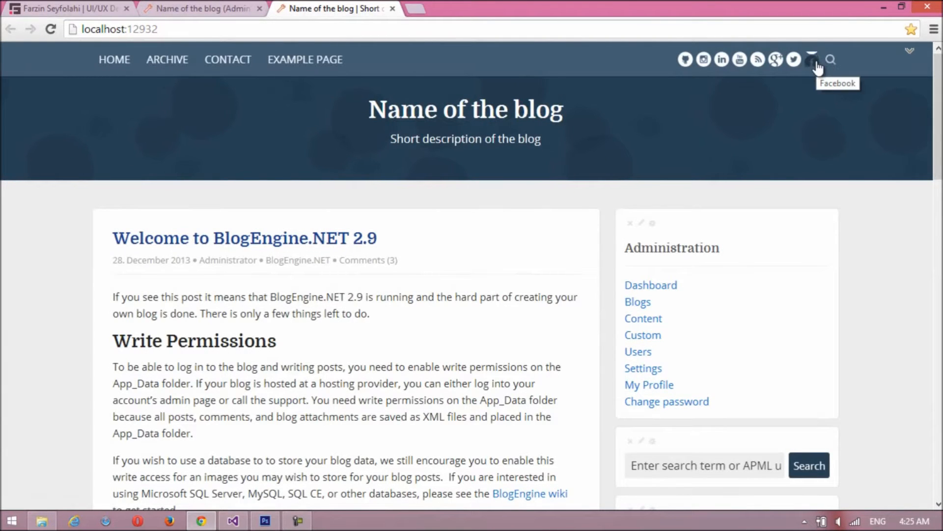
Step: Scroll down the public blog home page rendered in the SimpleBlog29 theme
scroll("down", 3)
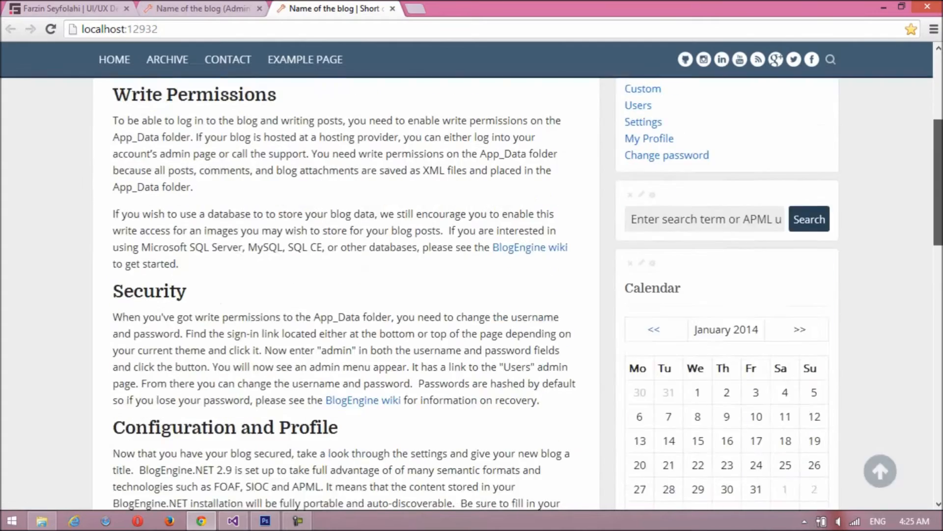
scroll("down", 3)
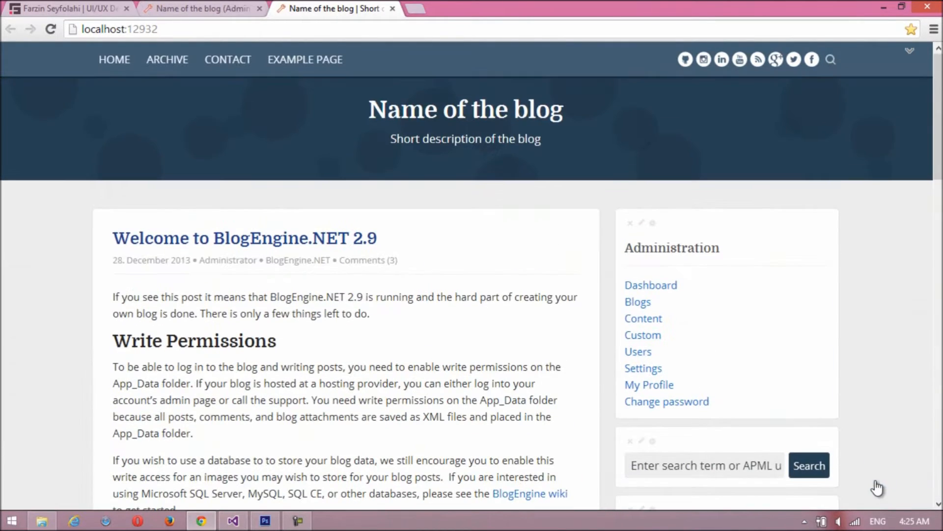
mouse_move(66, 8)
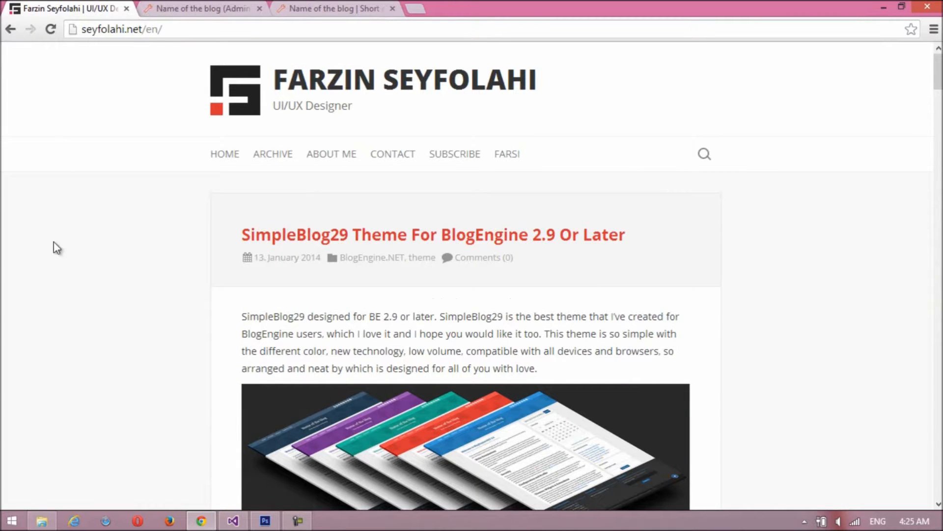
Step: Scroll to the SimpleBlog29 post on seyfolahi.net and open its full page via More...
scroll("down", 3)
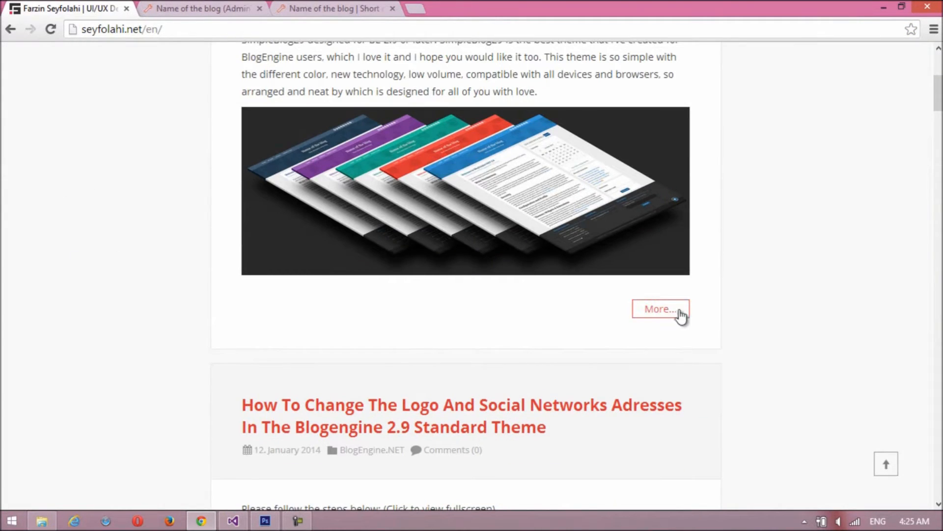
left_click(660, 309)
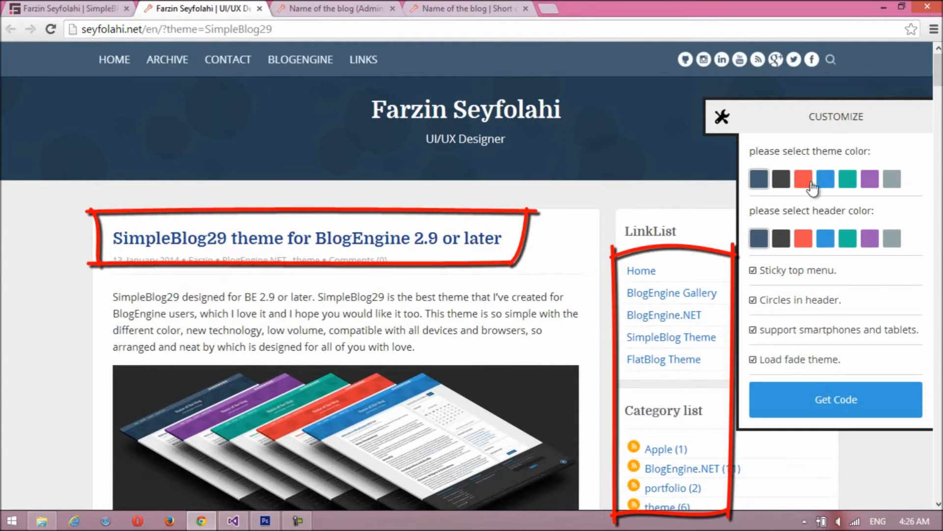
Step: Preview the demo in dark gray, red, blue, teal and gray theme colours
left_click(782, 179)
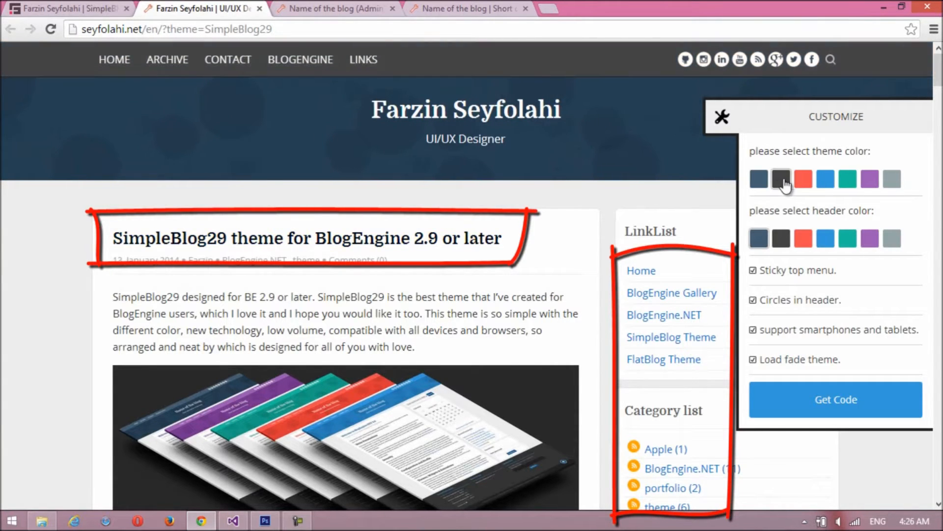
left_click(803, 179)
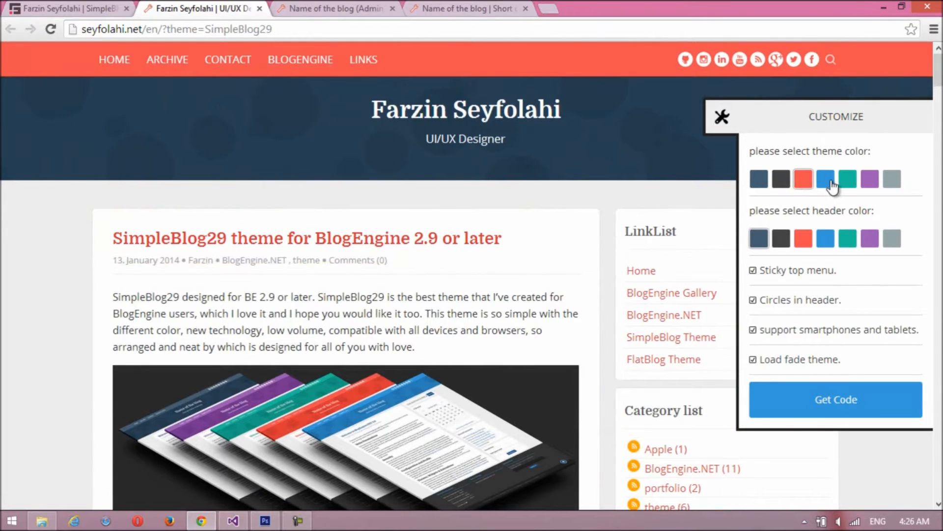
left_click(824, 179)
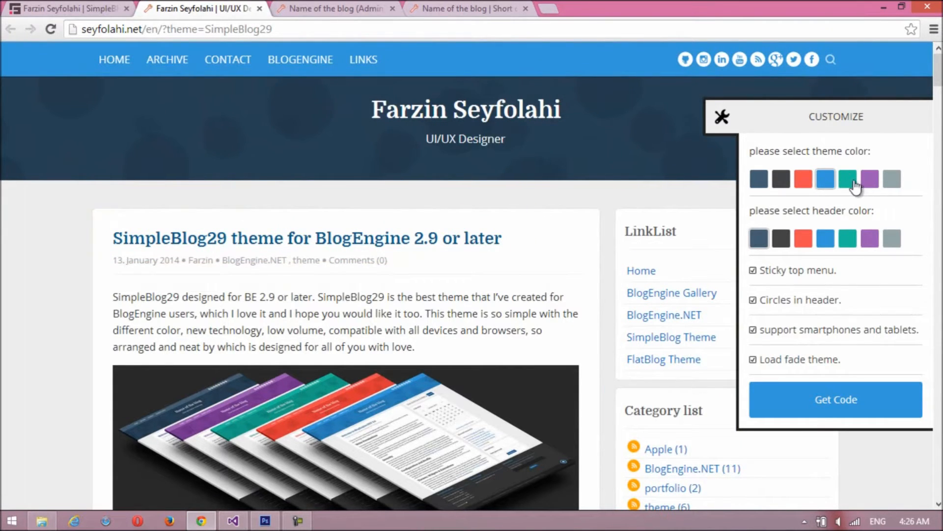
left_click(870, 179)
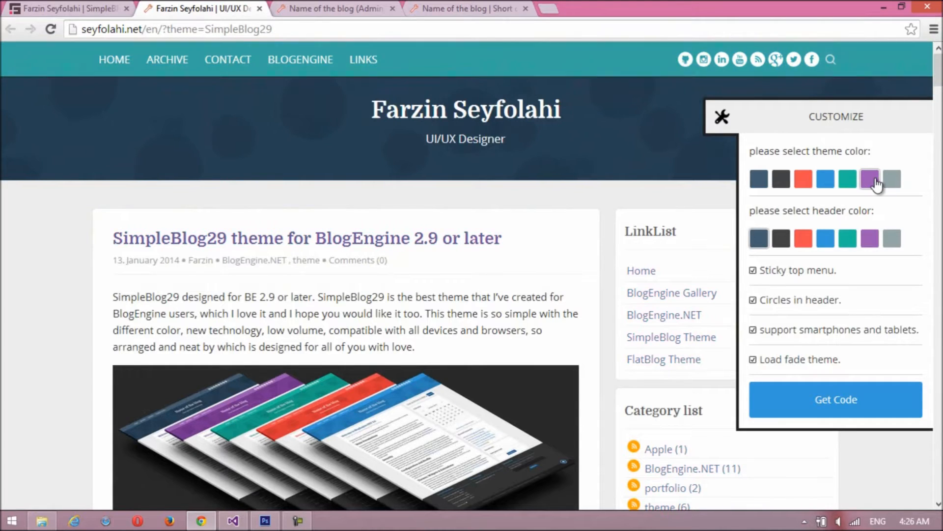
left_click(892, 179)
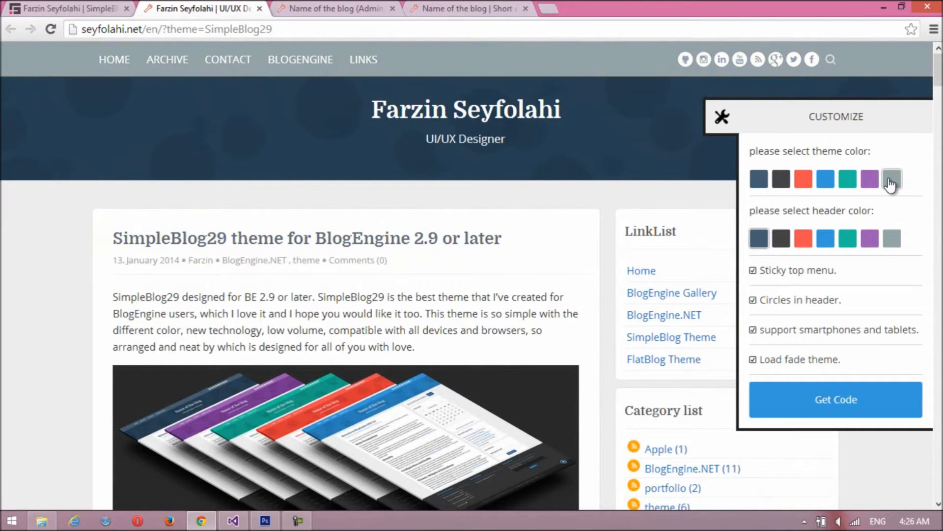
scroll("down", 3)
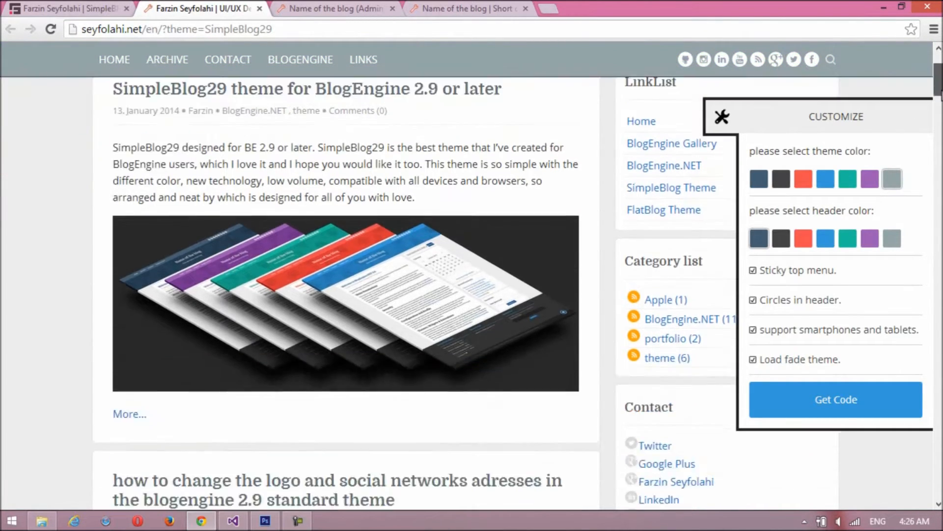
scroll("down", 3)
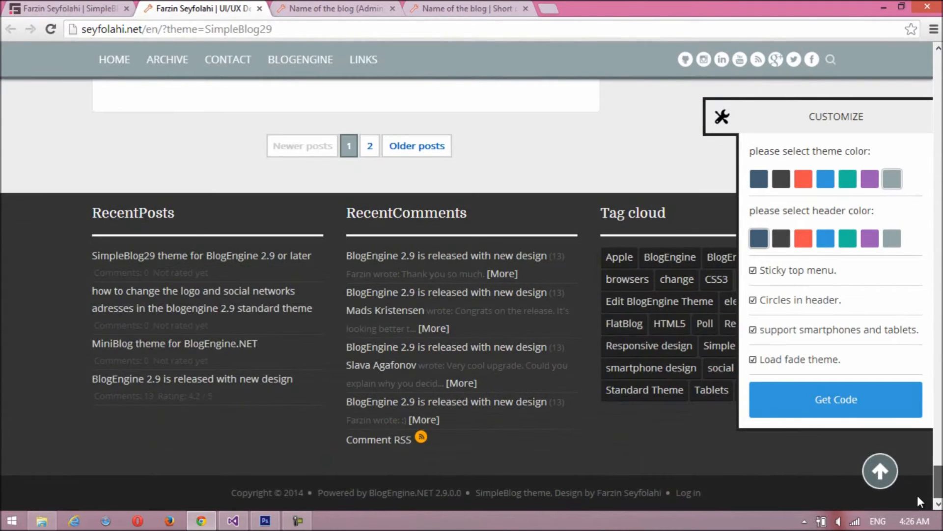
Step: Preview purple, teal and blue theme colours, then reset the demo to dark blue
left_click(870, 179)
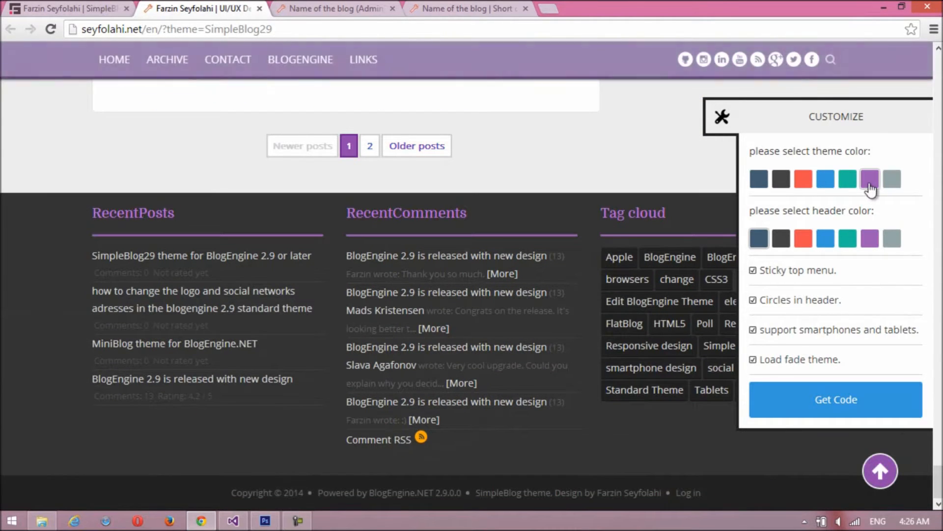
left_click(847, 179)
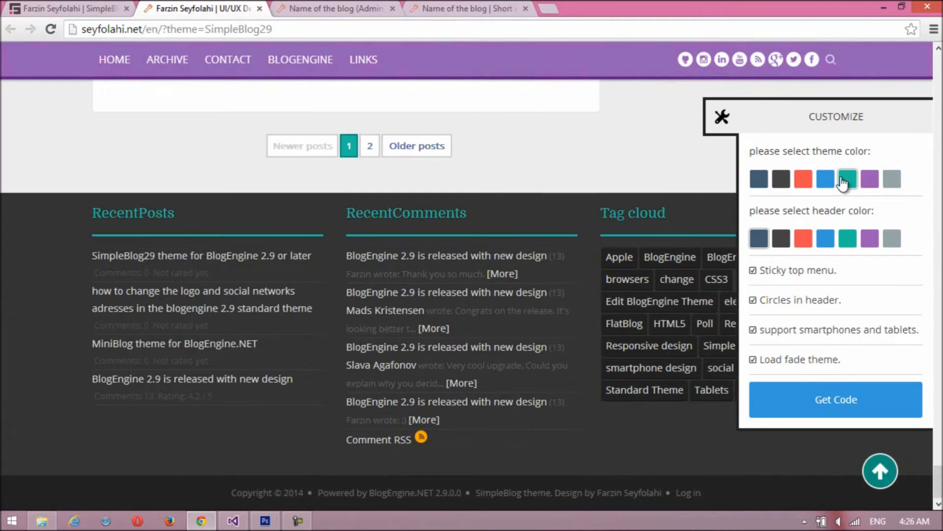
left_click(847, 179)
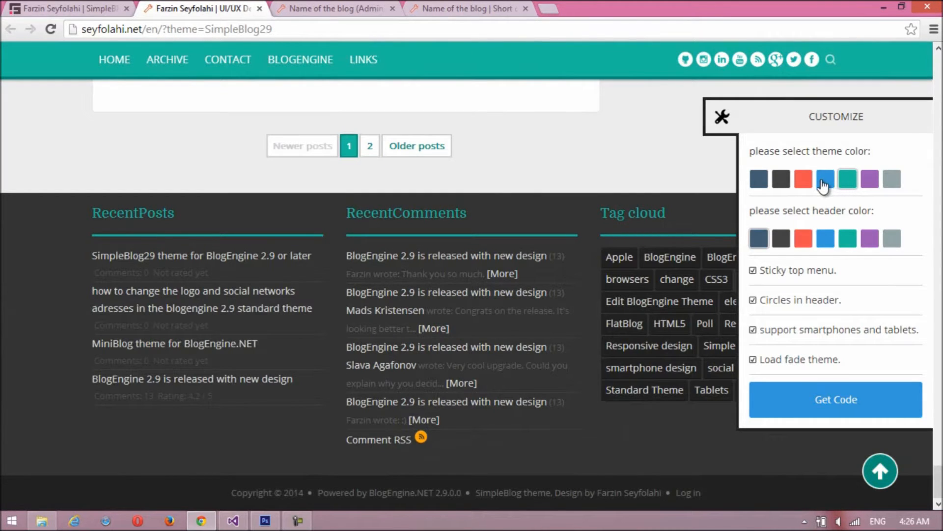
left_click(824, 178)
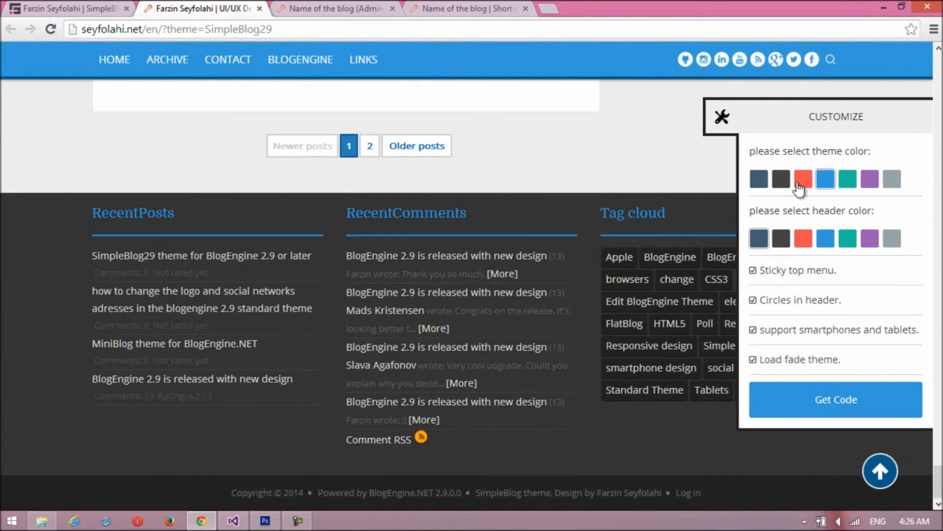
left_click(803, 179)
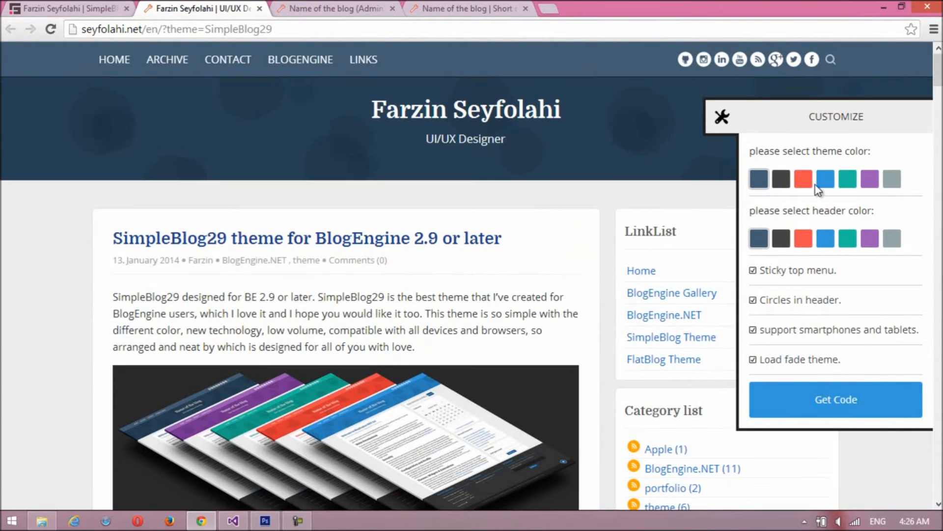
Step: With a dark gray theme, try dark gray, red, blue, green and purple header colours
left_click(781, 179)
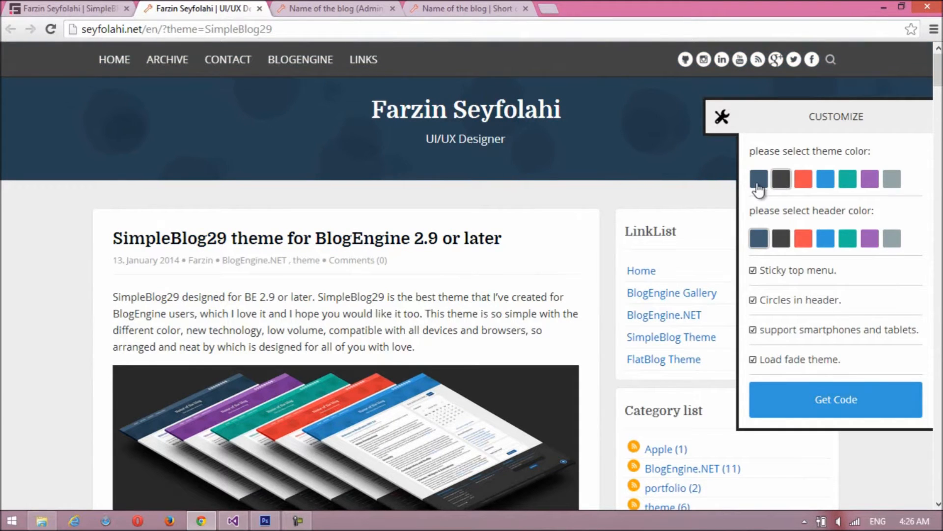
left_click(781, 238)
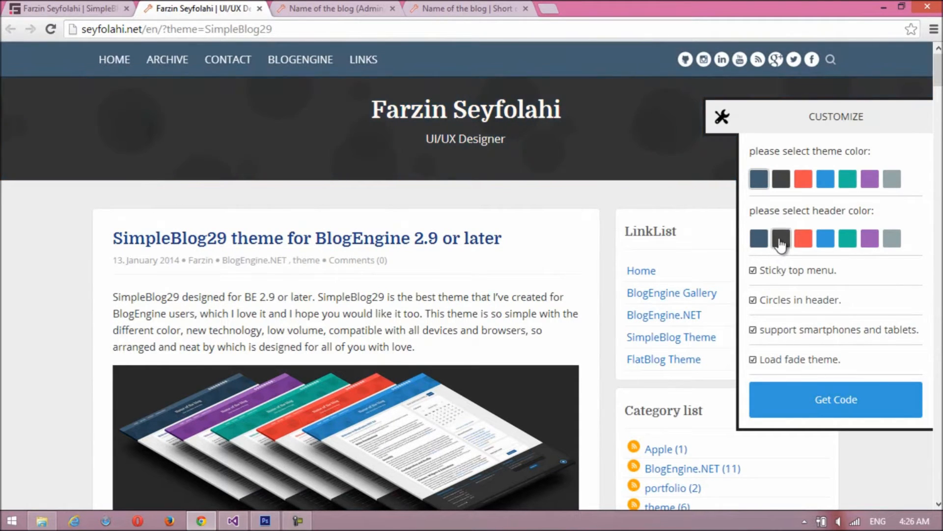
left_click(803, 238)
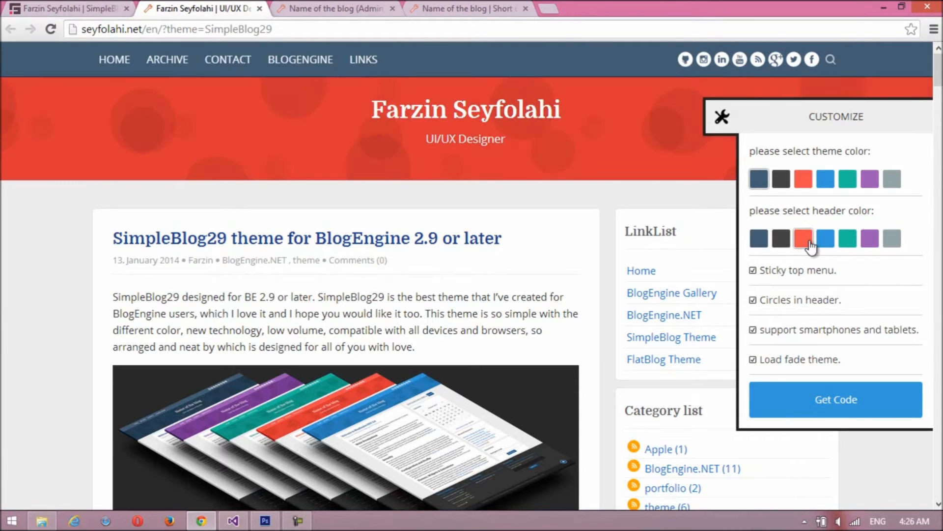
left_click(826, 238)
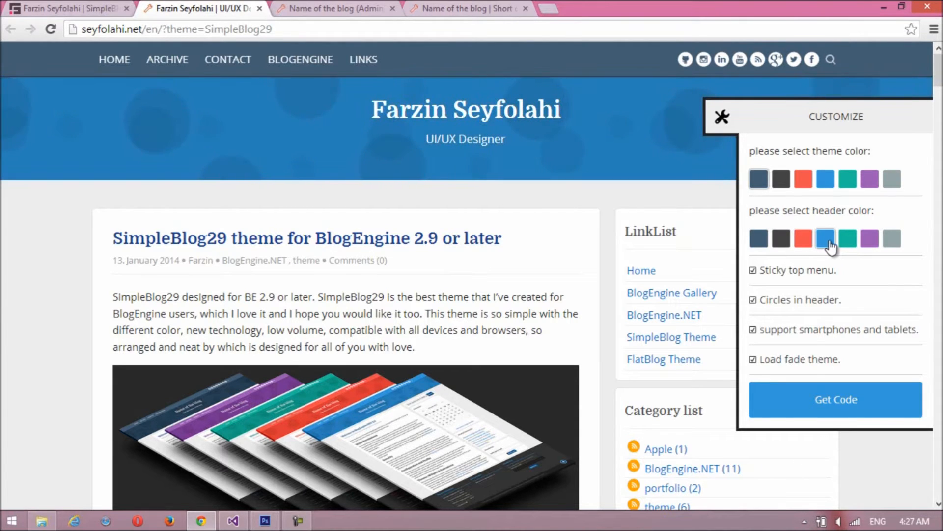
left_click(848, 238)
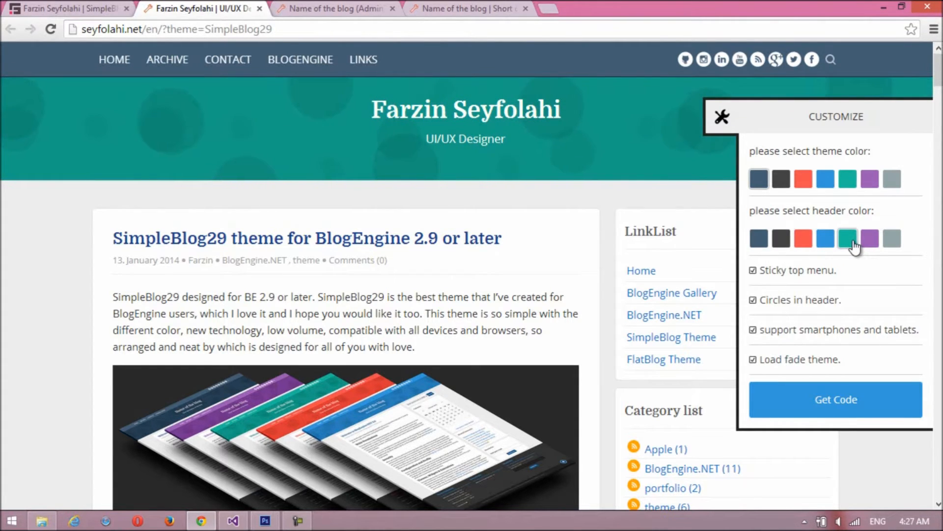
left_click(870, 238)
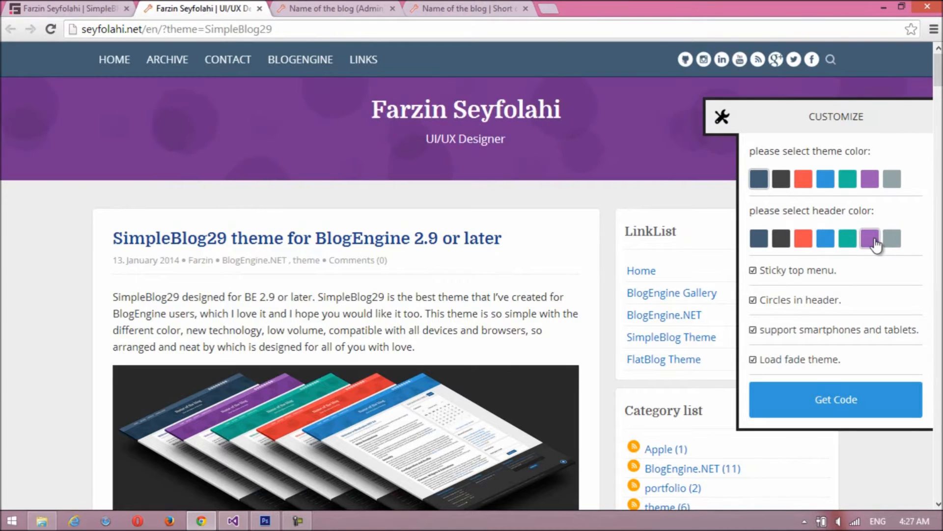
left_click(892, 238)
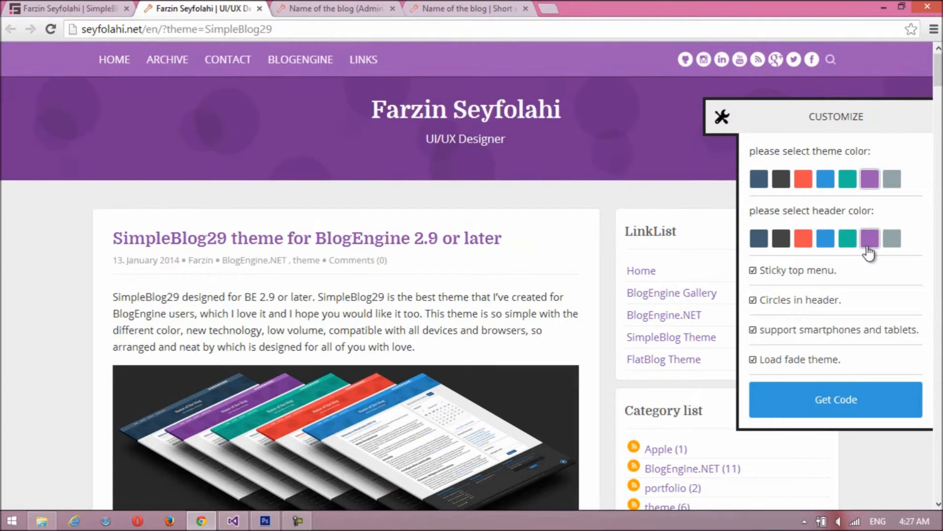
Step: Try green, blue, red and dark gray themes with red and purple headers, ending on green theme with blue header
left_click(847, 179)
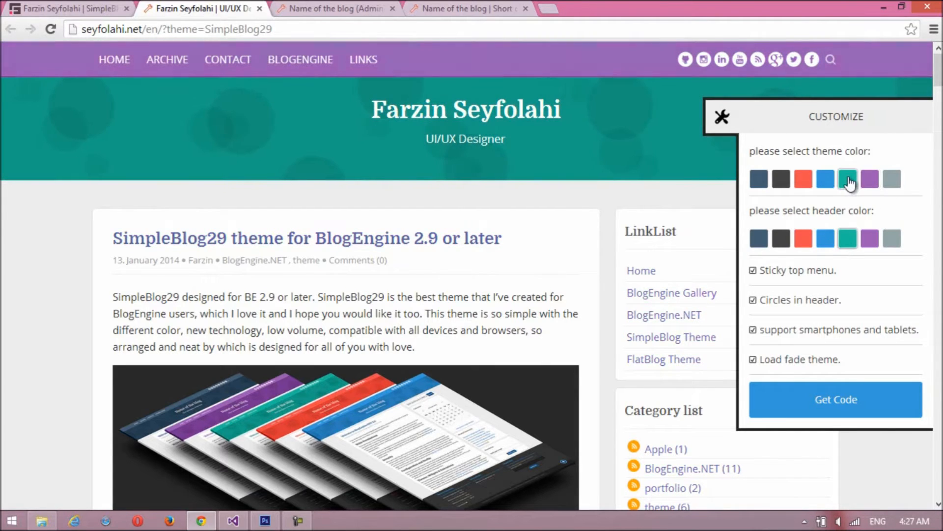
left_click(825, 179)
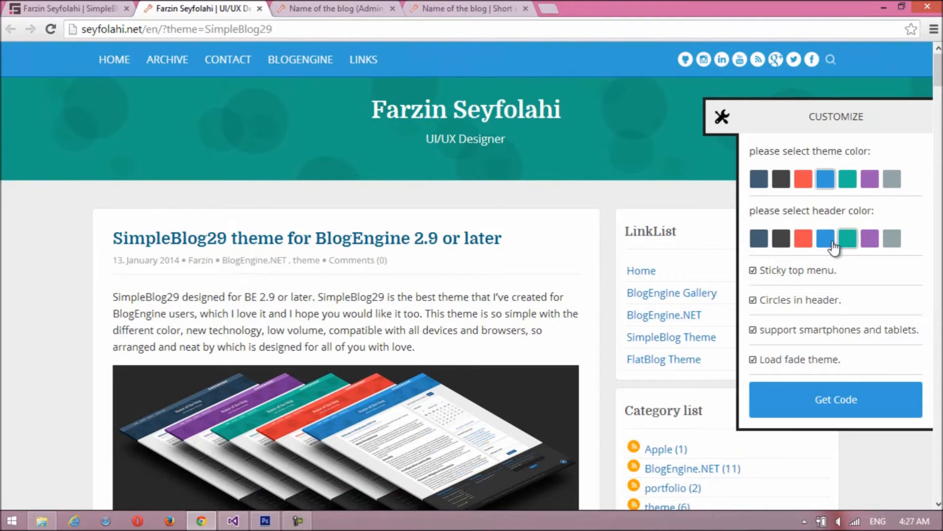
left_click(802, 238)
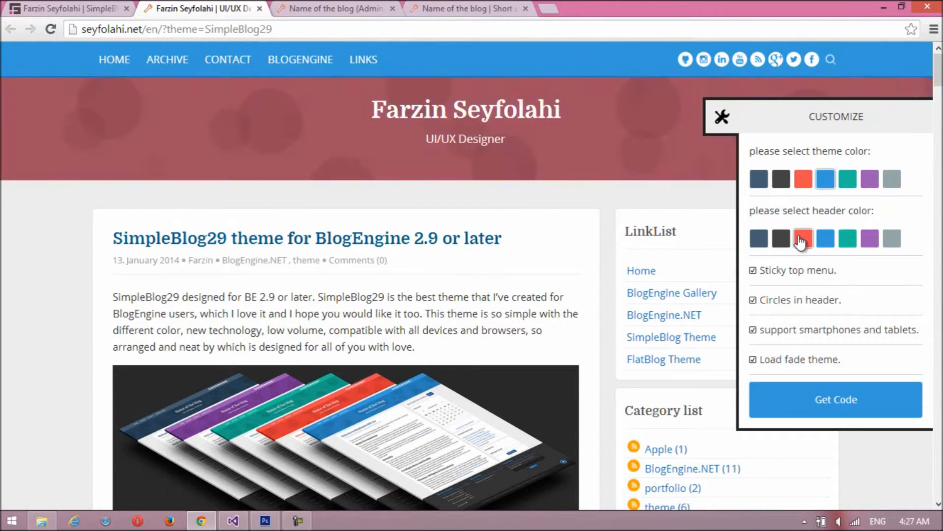
left_click(803, 179)
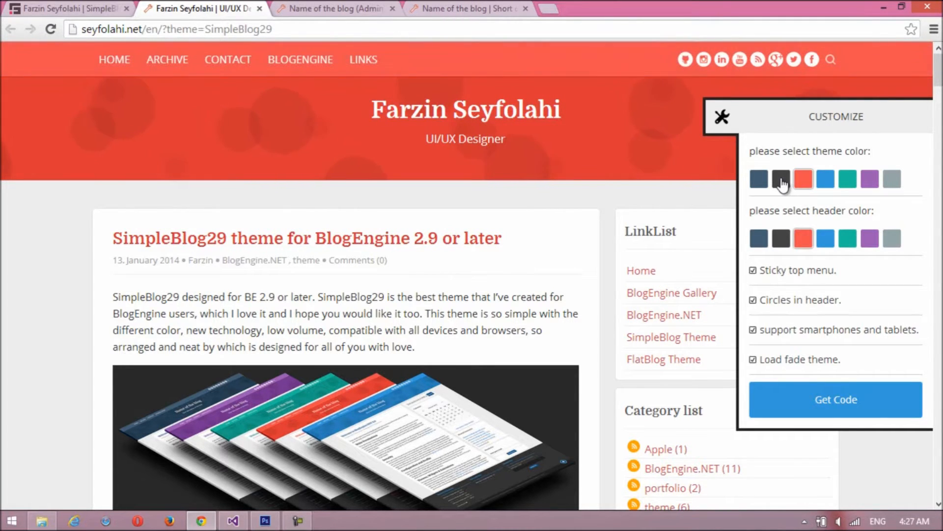
left_click(782, 178)
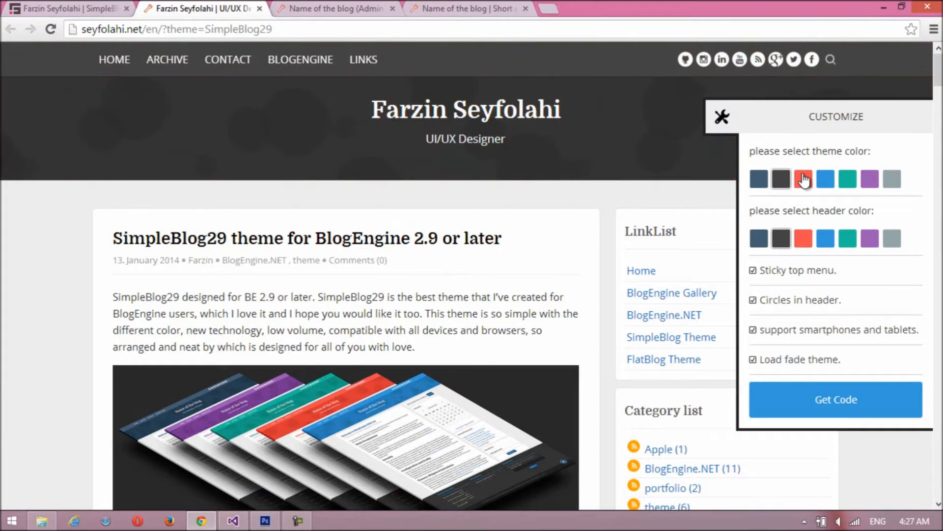
left_click(803, 179)
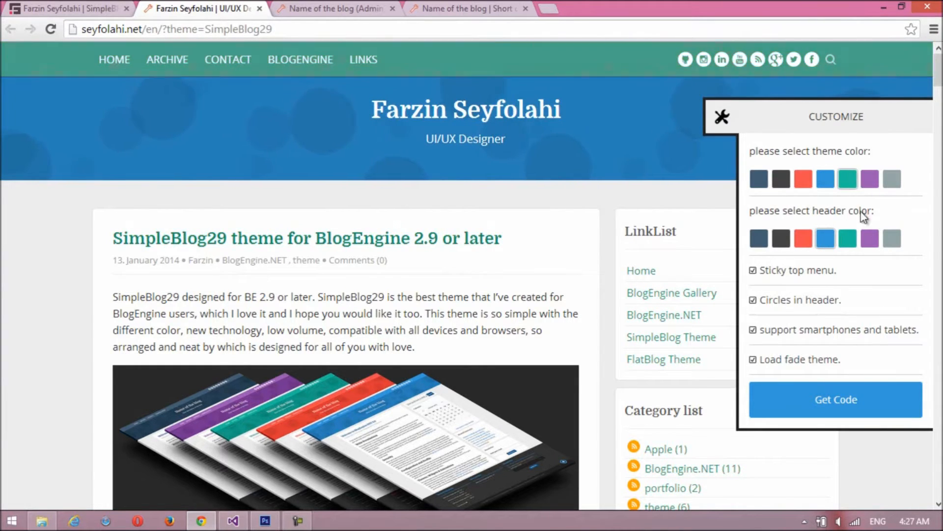
left_click(868, 238)
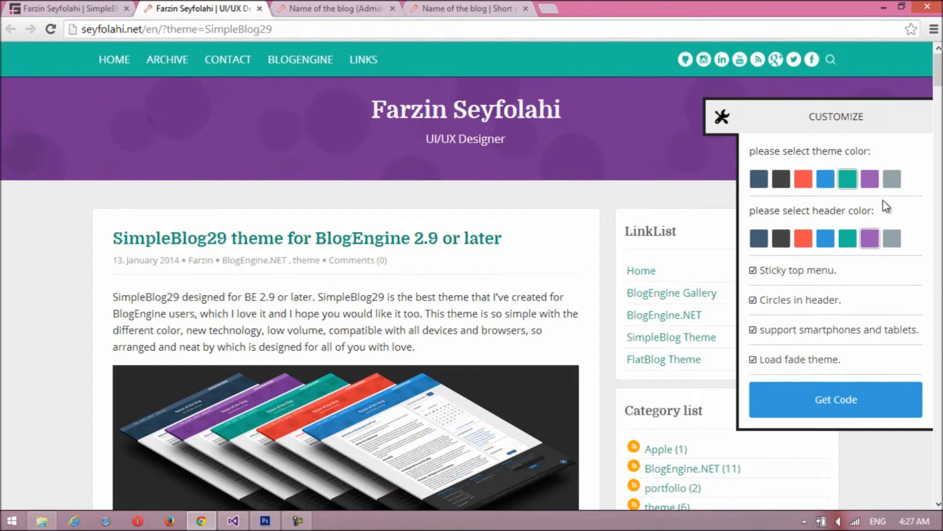
left_click(892, 178)
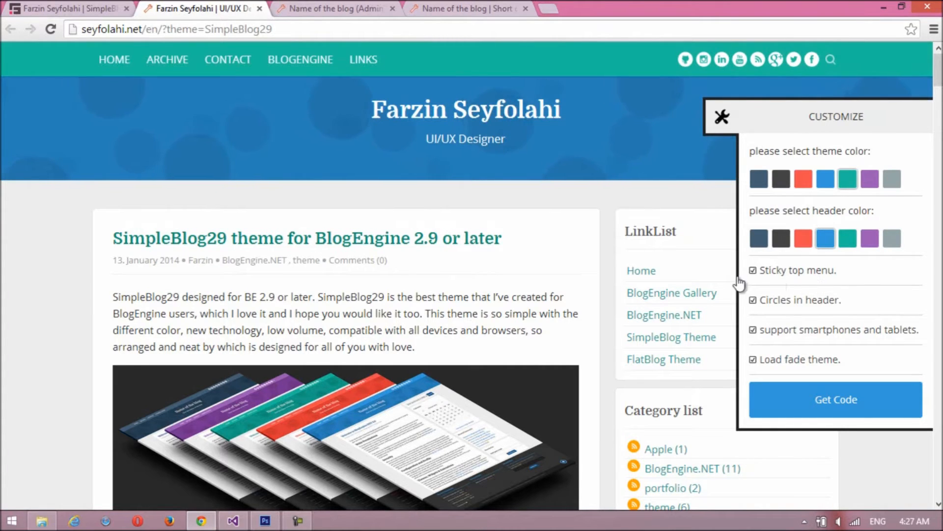
scroll("down", 3)
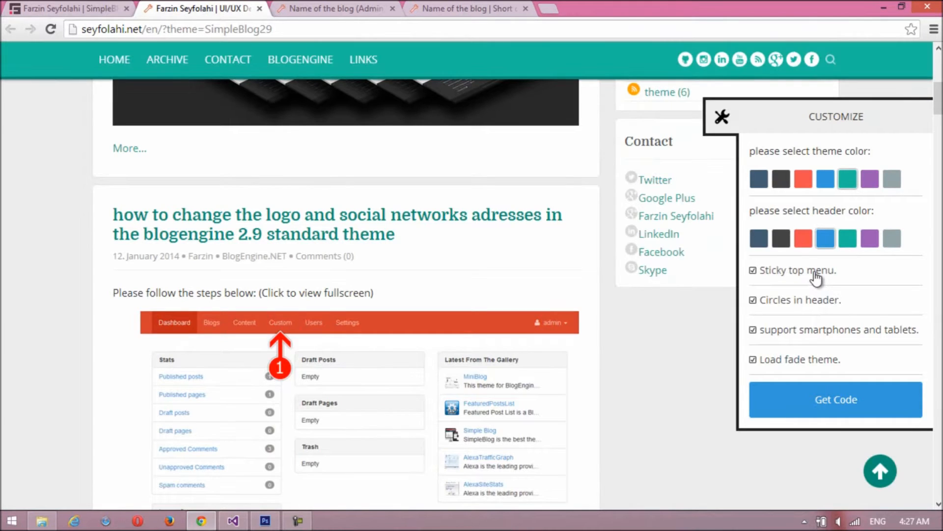
mouse_move(720, 263)
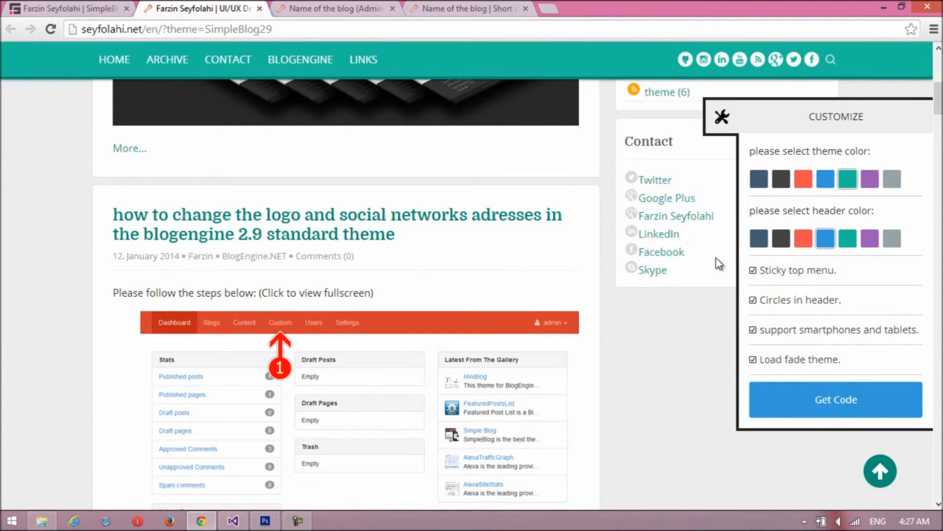
scroll("up", 3)
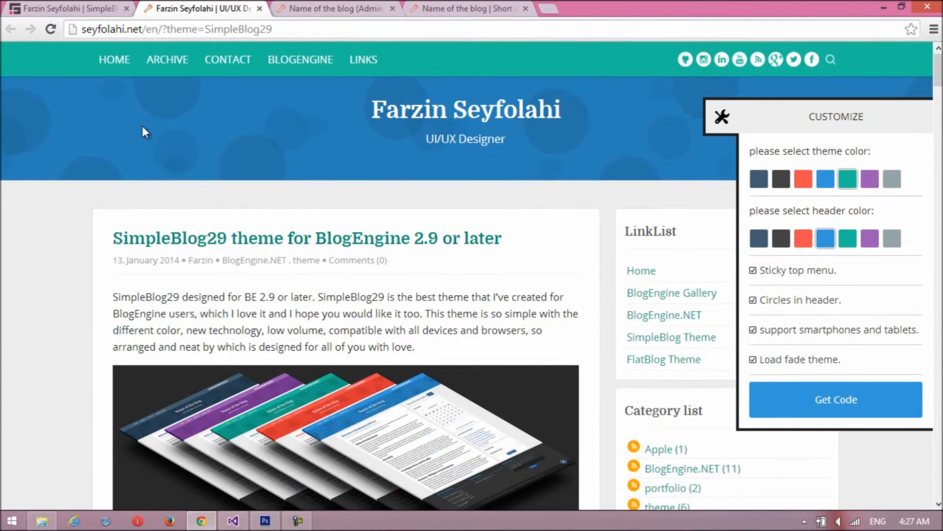
left_click(752, 300)
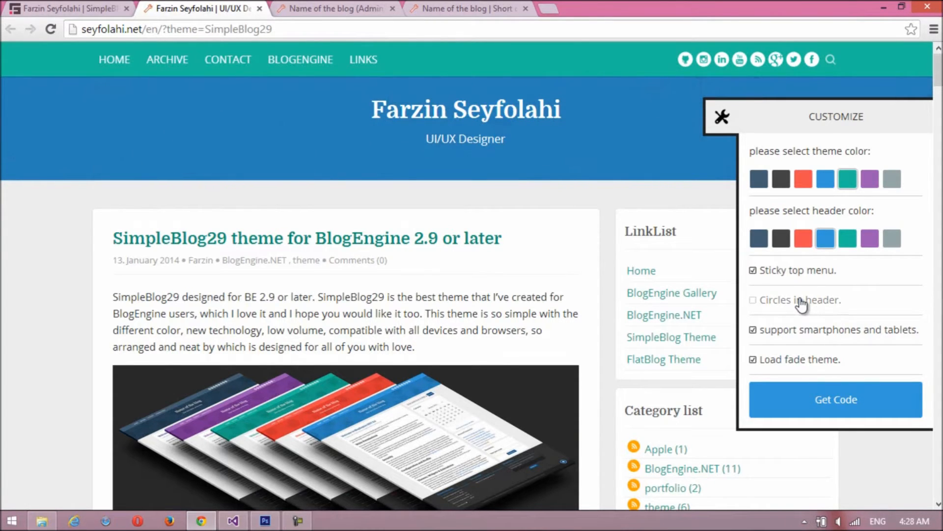
left_click(753, 300)
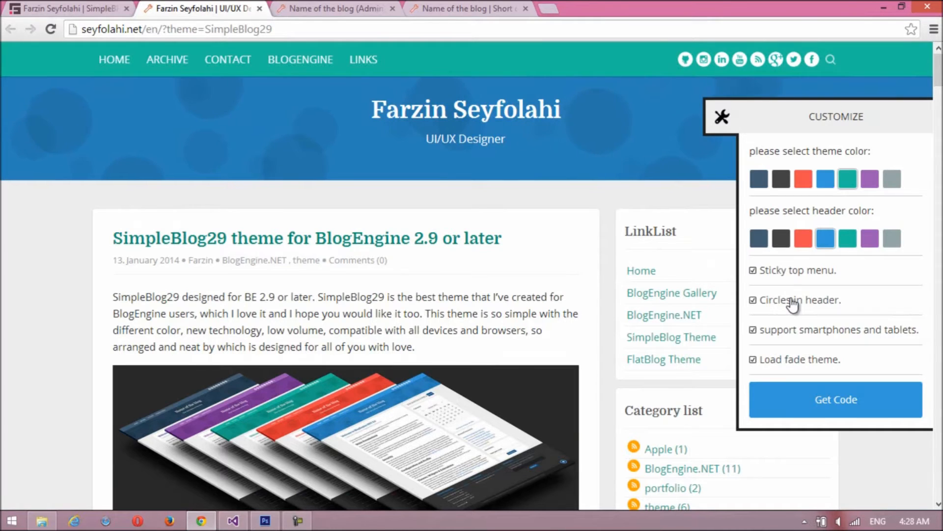
left_click(754, 330)
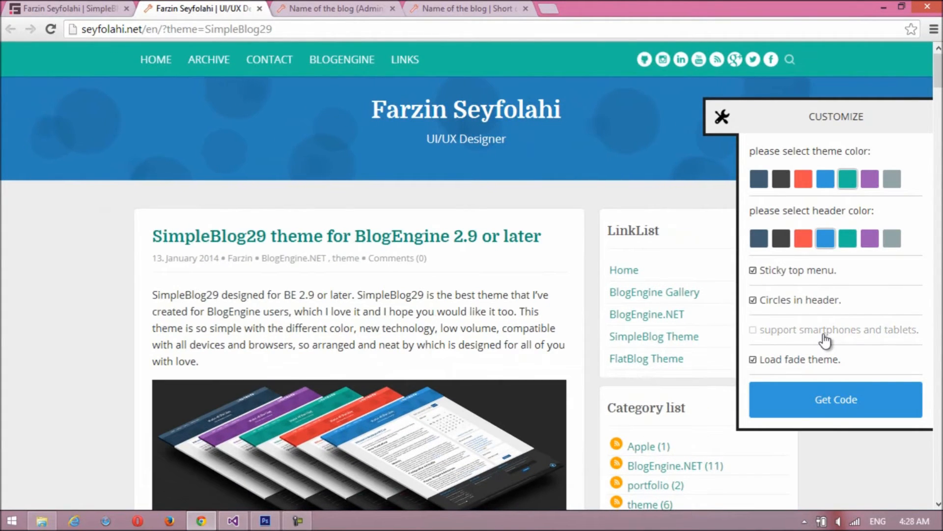
left_click(753, 329)
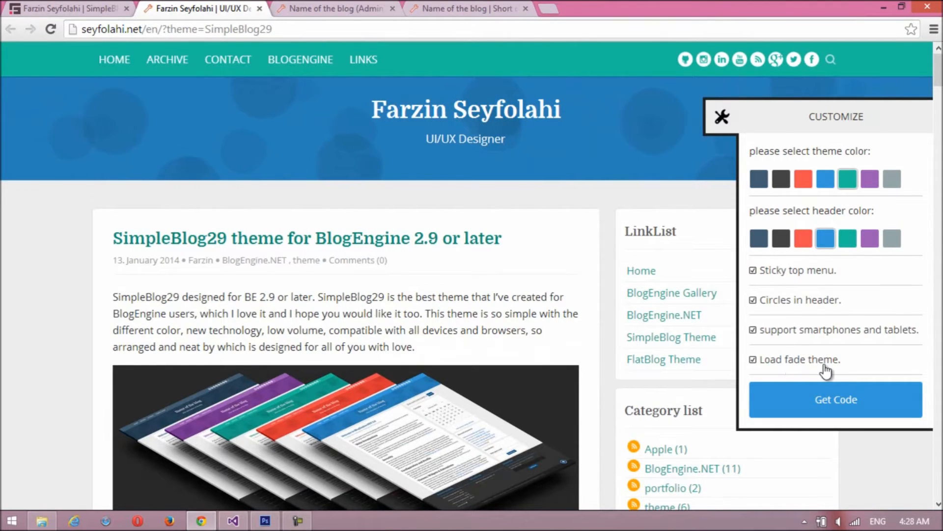
left_click(753, 360)
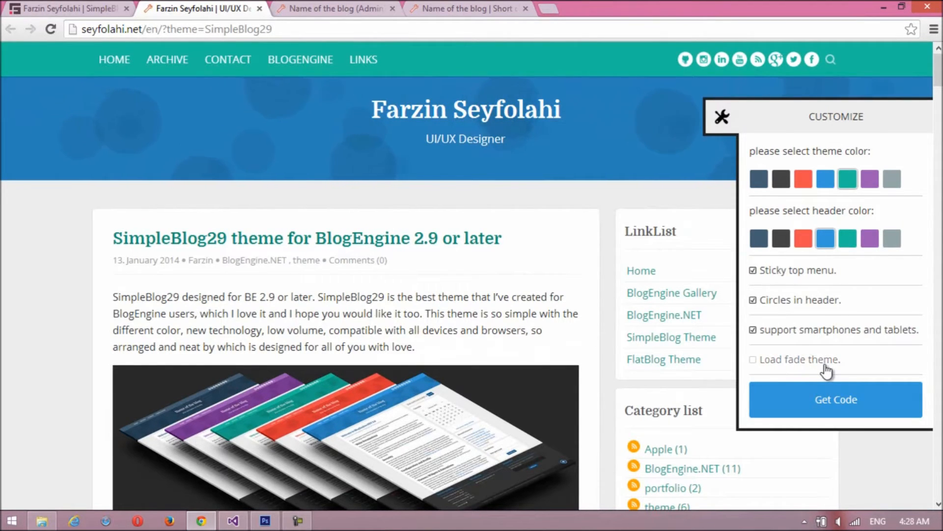
left_click(752, 360)
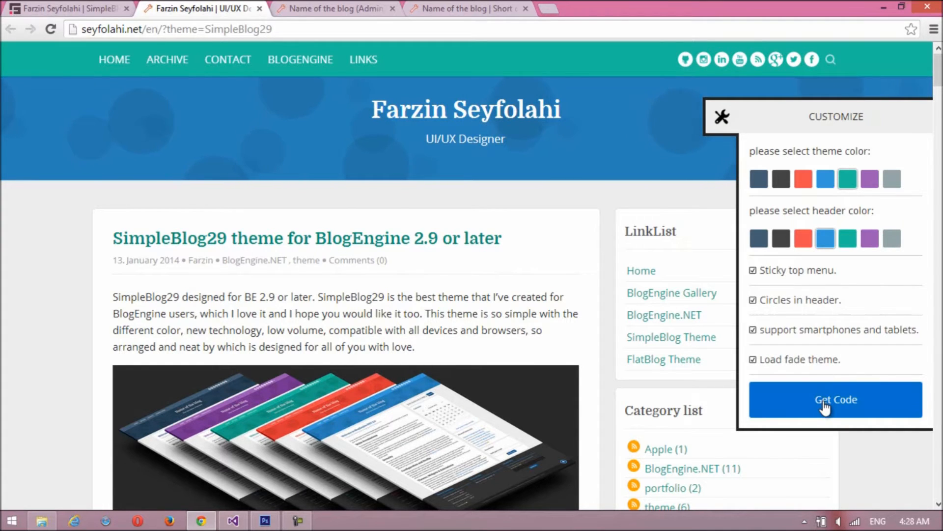
Step: Generate the code for the green theme with blue header and copy it
left_click(835, 399)
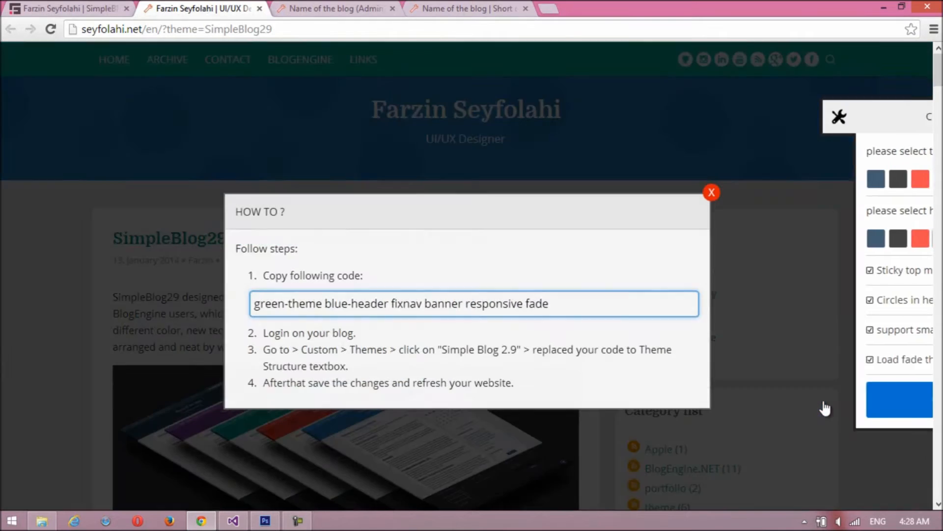
left_click(838, 116)
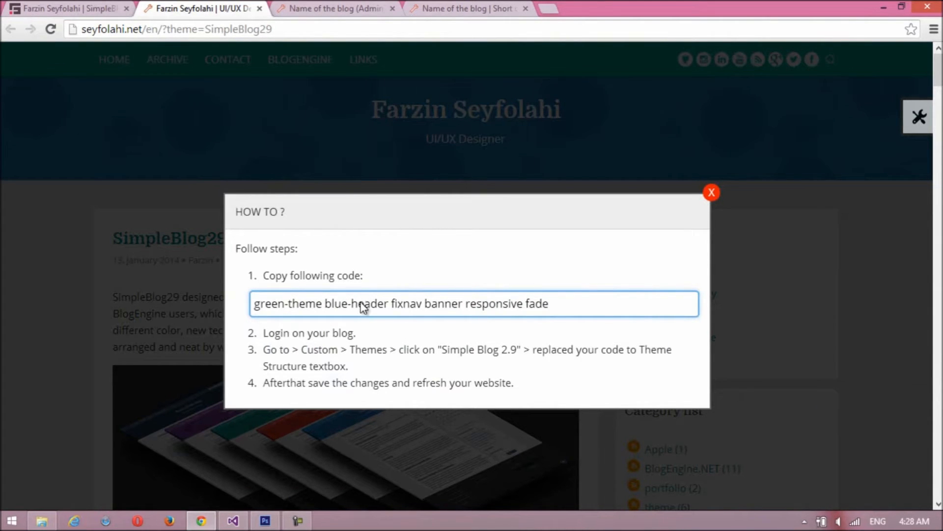
right_click(374, 303)
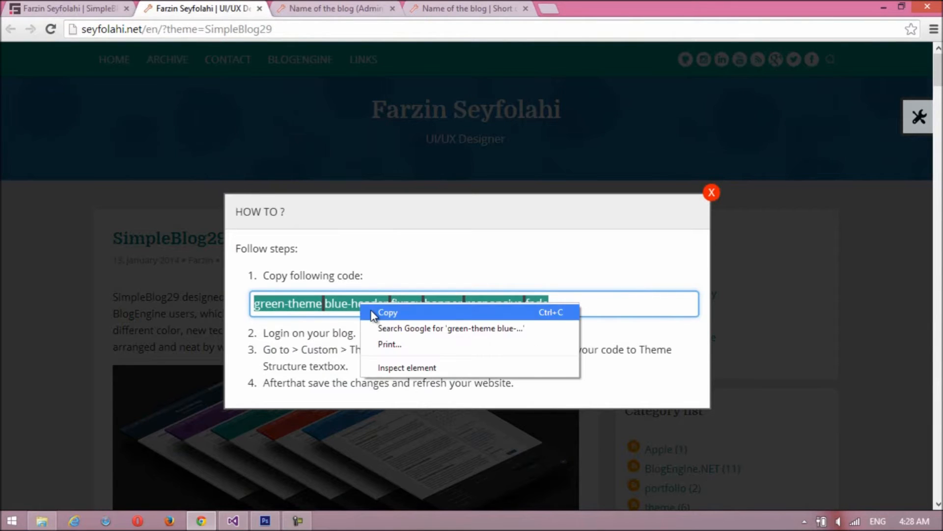
left_click(387, 311)
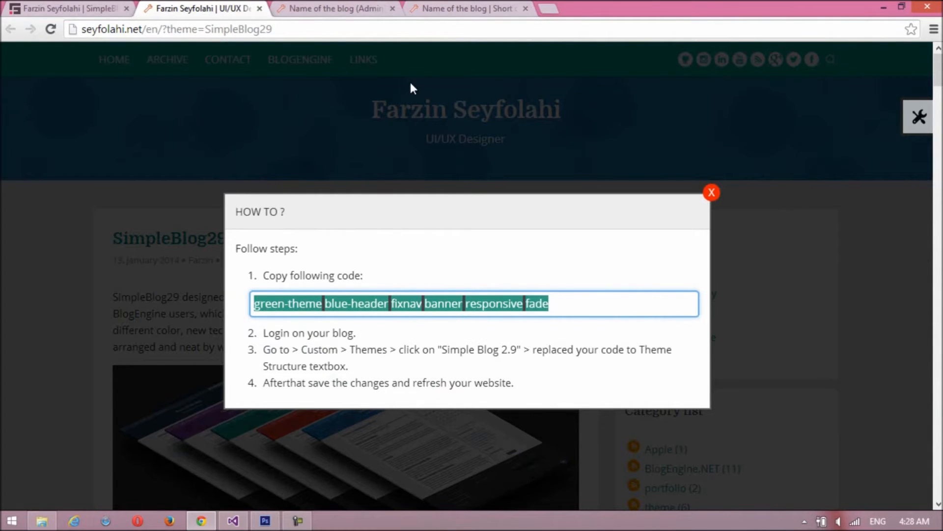
Step: Switch to the blog admin and bring up the installed themes list under Custom > Themes
left_click(334, 9)
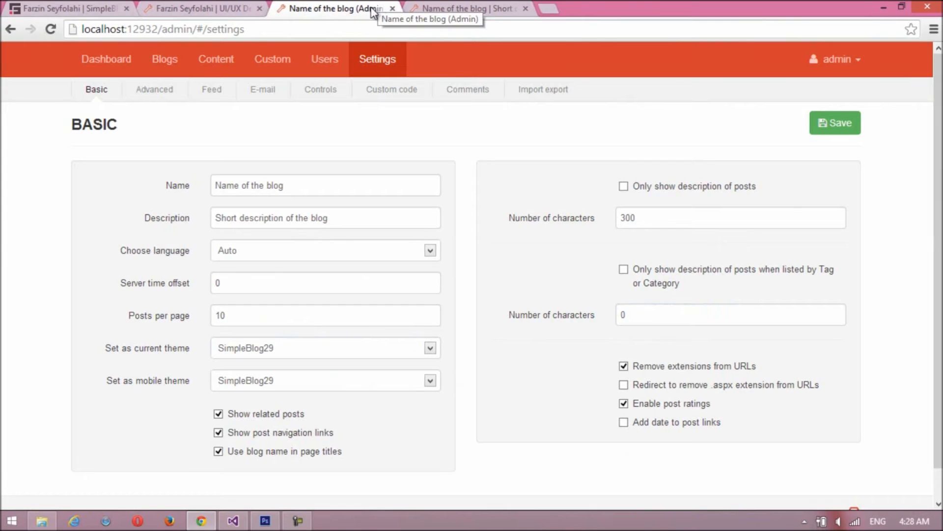
left_click(272, 59)
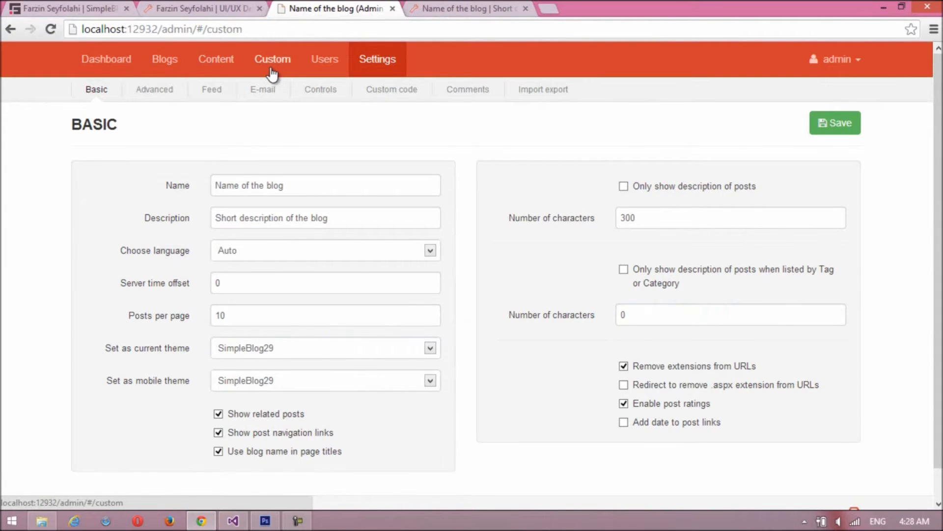
left_click(272, 59)
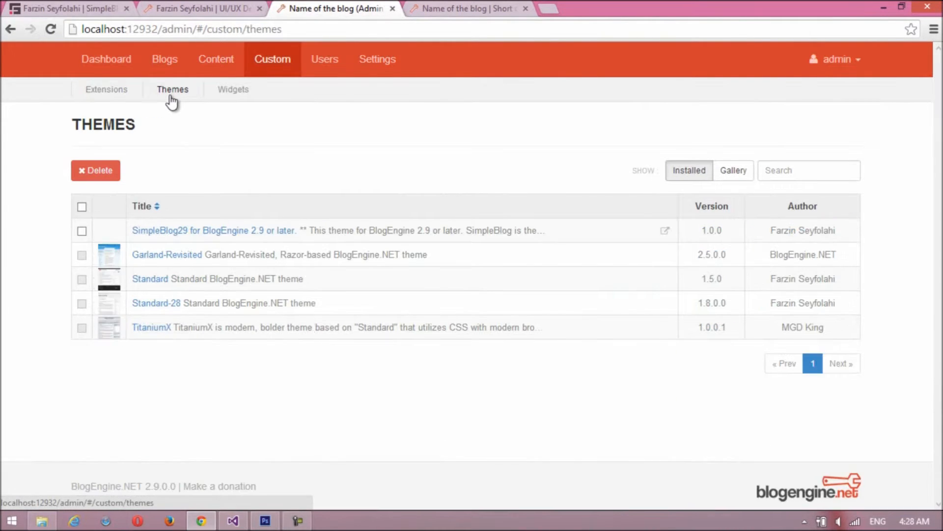
Step: Replace SimpleBlog29's Theme Structure value with the copied green-theme blue-header code and save
left_click(213, 230)
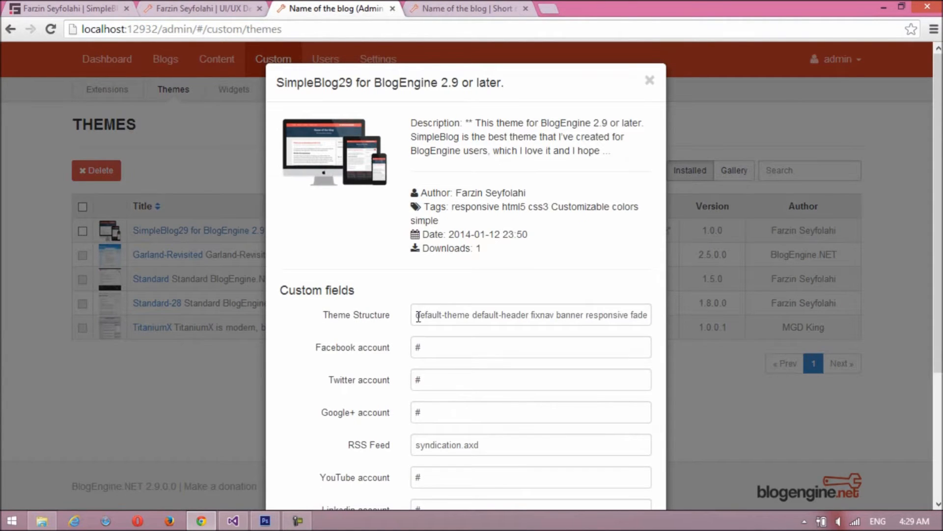
triple_click(529, 314)
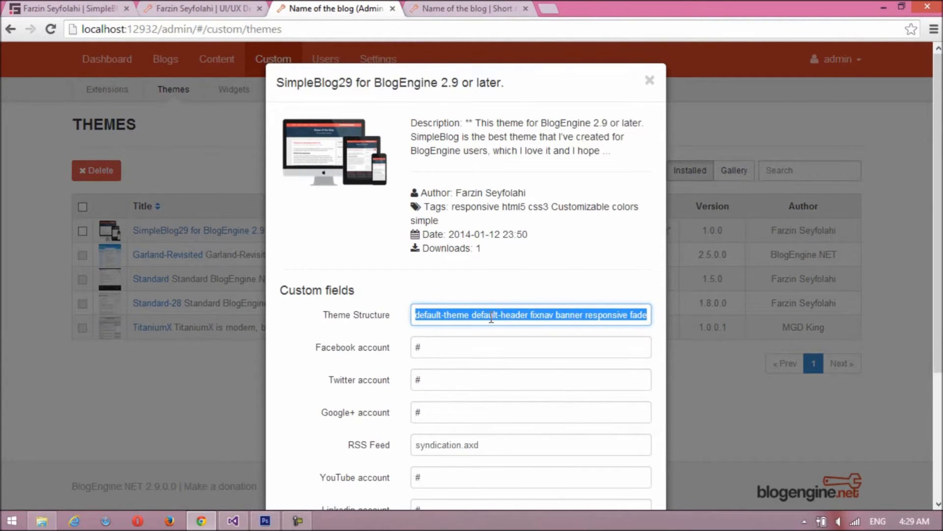
right_click(530, 315)
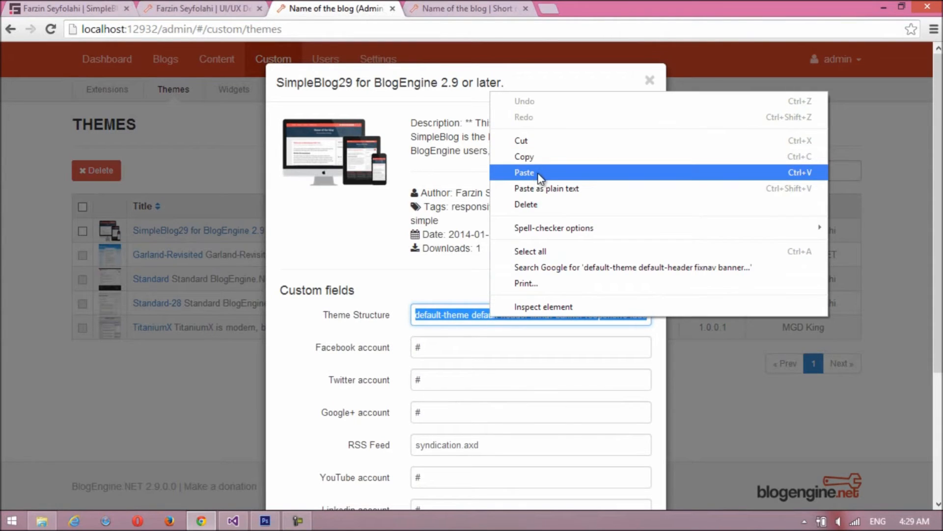
left_click(524, 173)
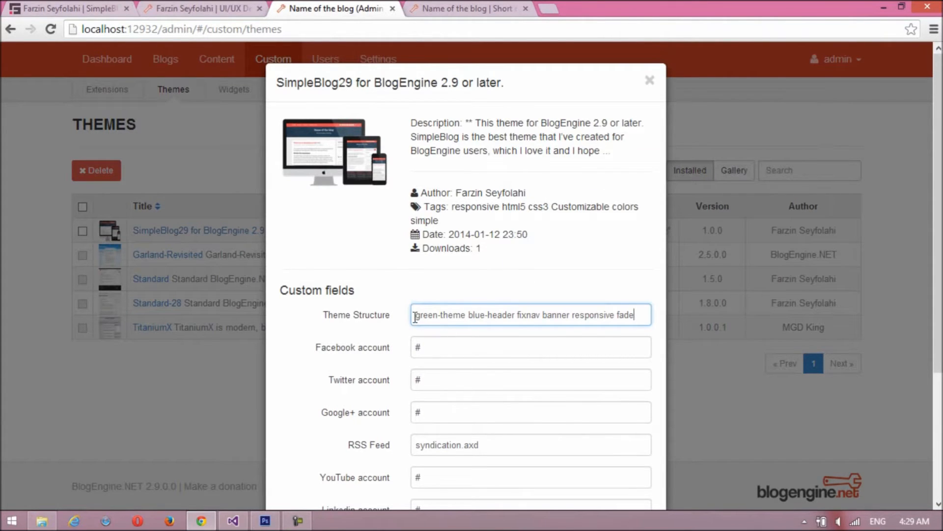
scroll("down", 3)
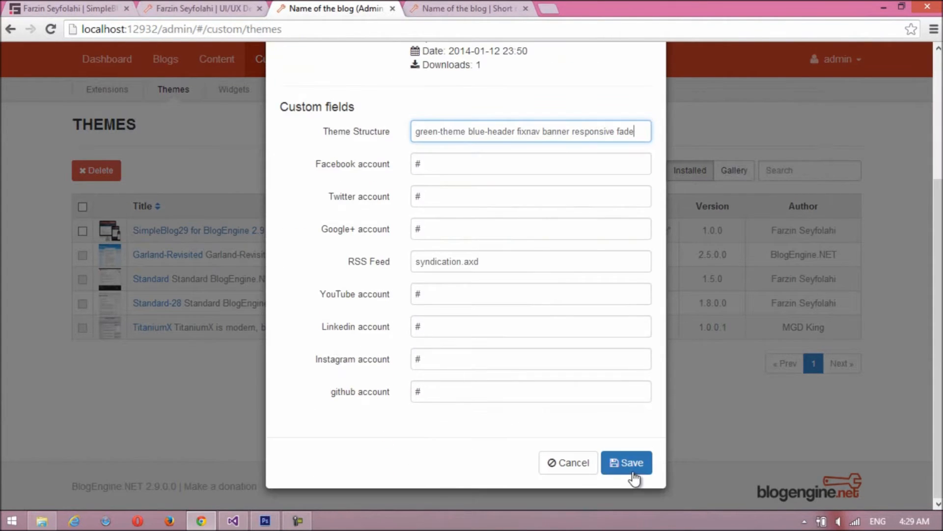
left_click(626, 462)
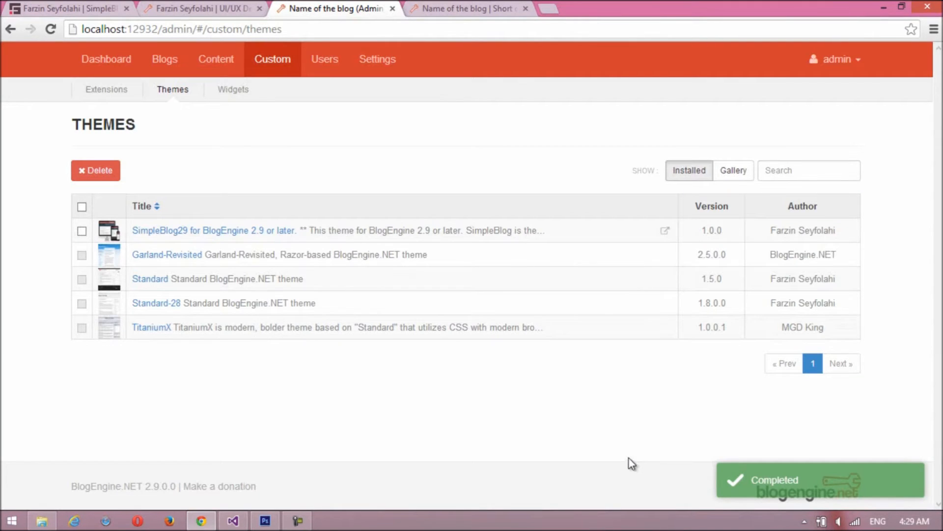
Step: Reload the public blog to show the green theme with blue header and scroll to the calendar
left_click(470, 9)
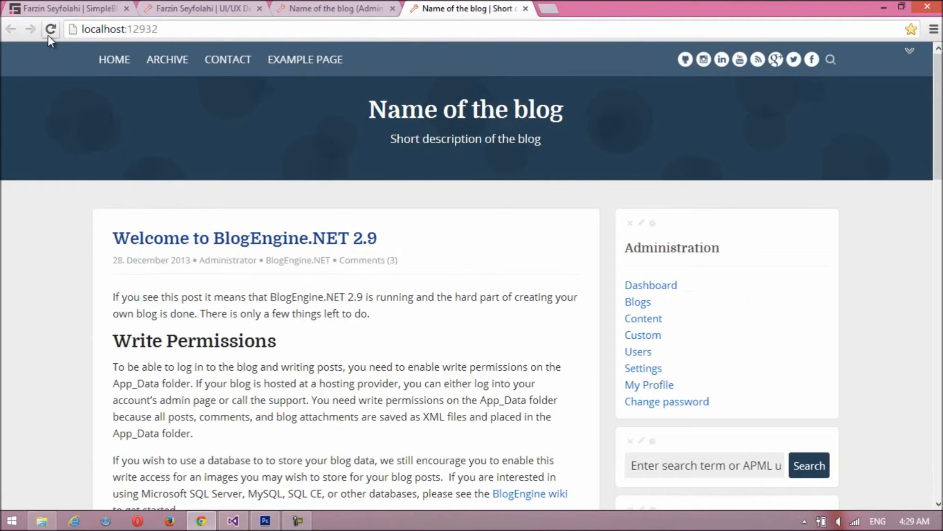
left_click(50, 29)
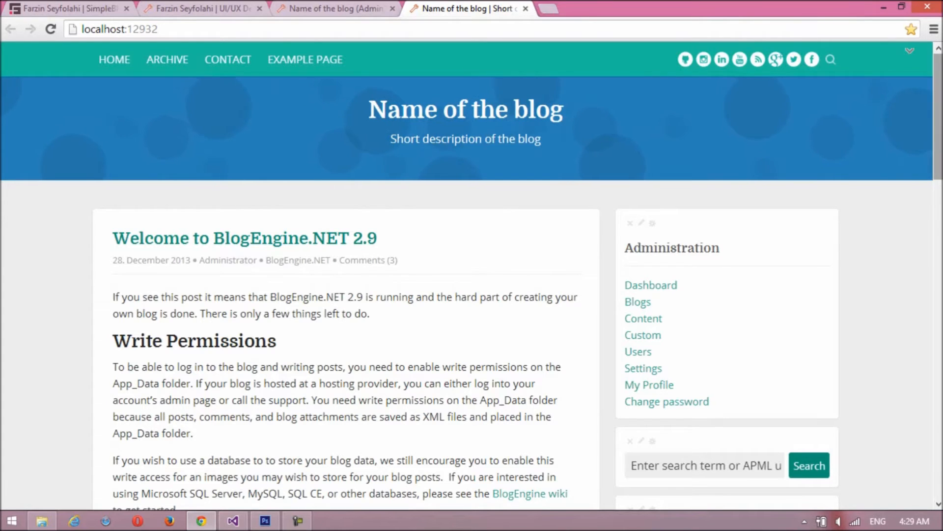
scroll("down", 3)
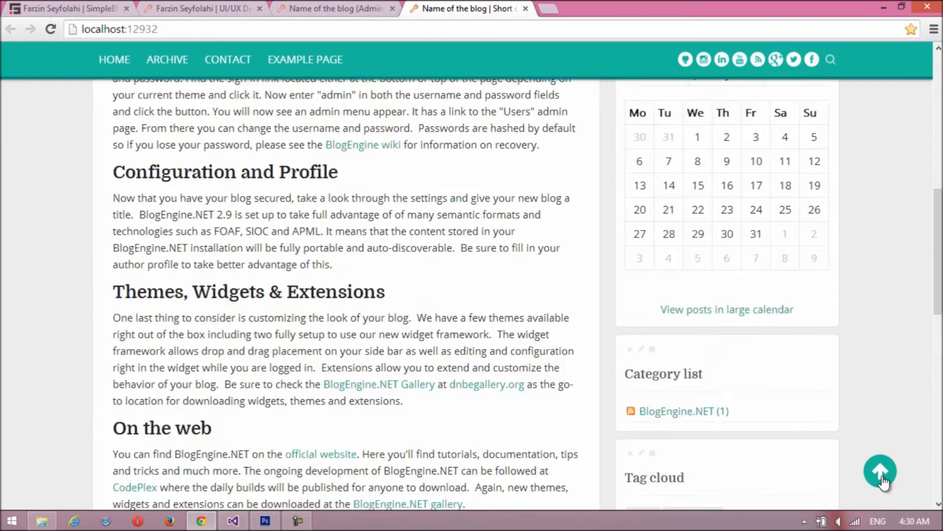
Step: On the demo site choose red theme, gray header, and turn off Sticky top menu and Circles in header
left_click(199, 9)
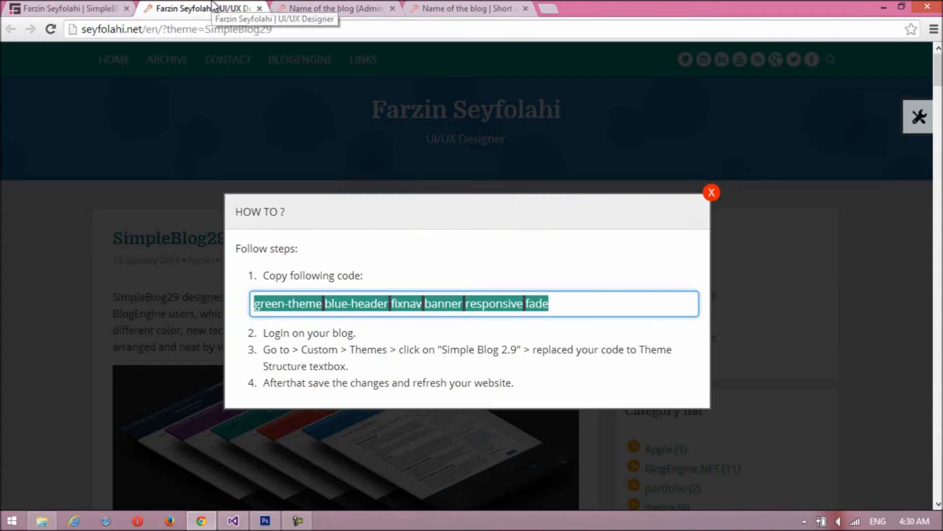
mouse_move(711, 193)
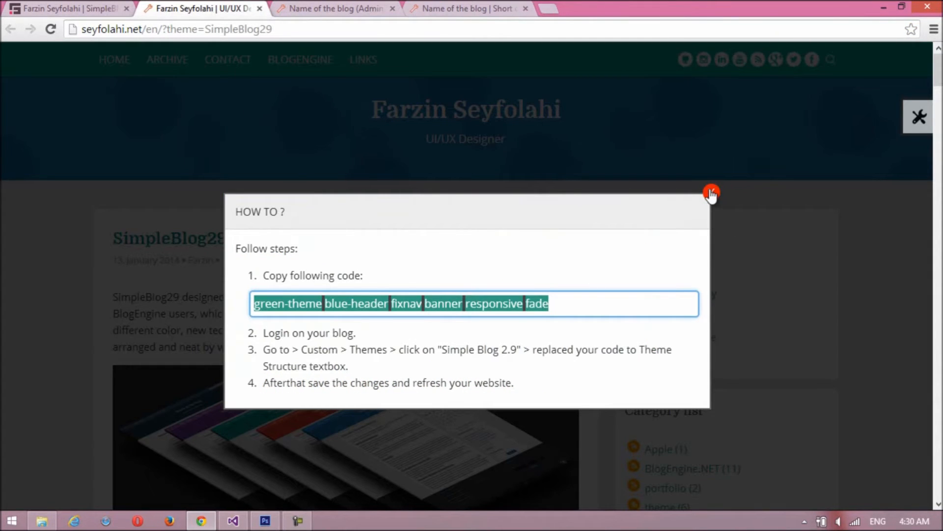
left_click(711, 192)
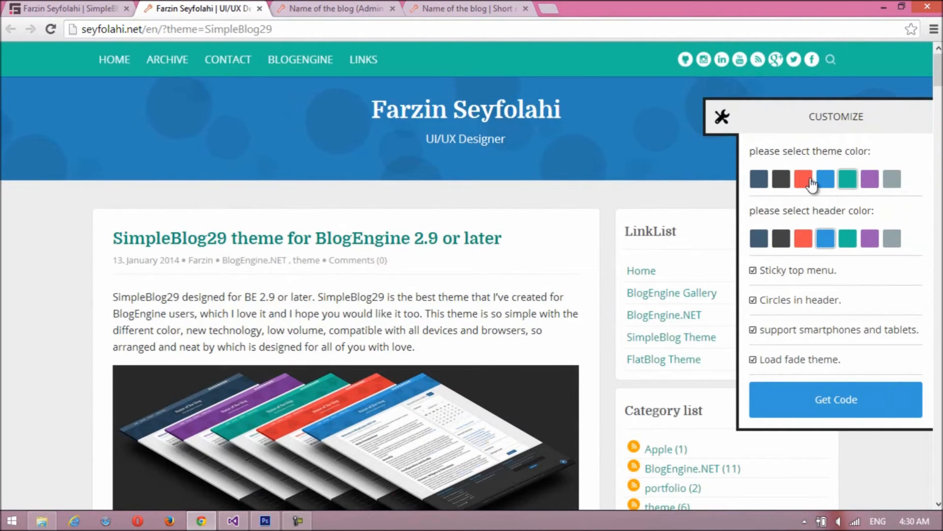
left_click(803, 179)
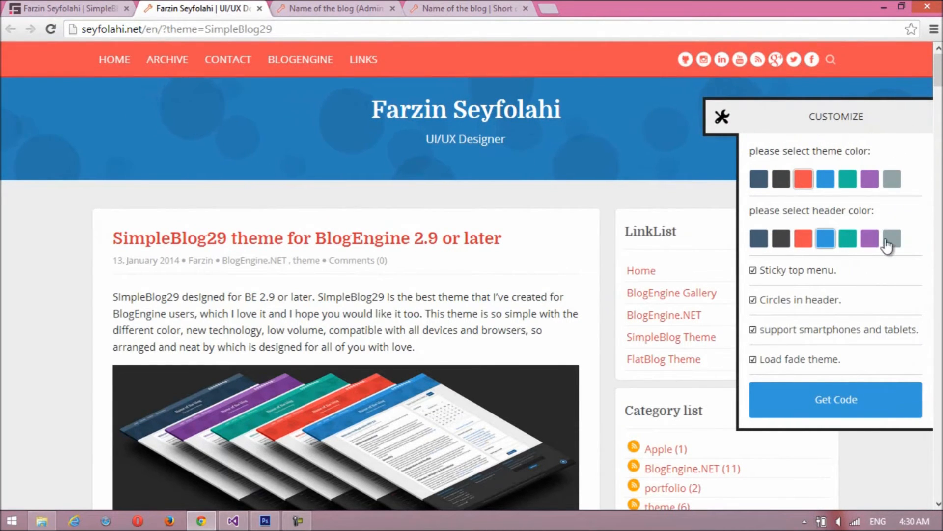
left_click(892, 238)
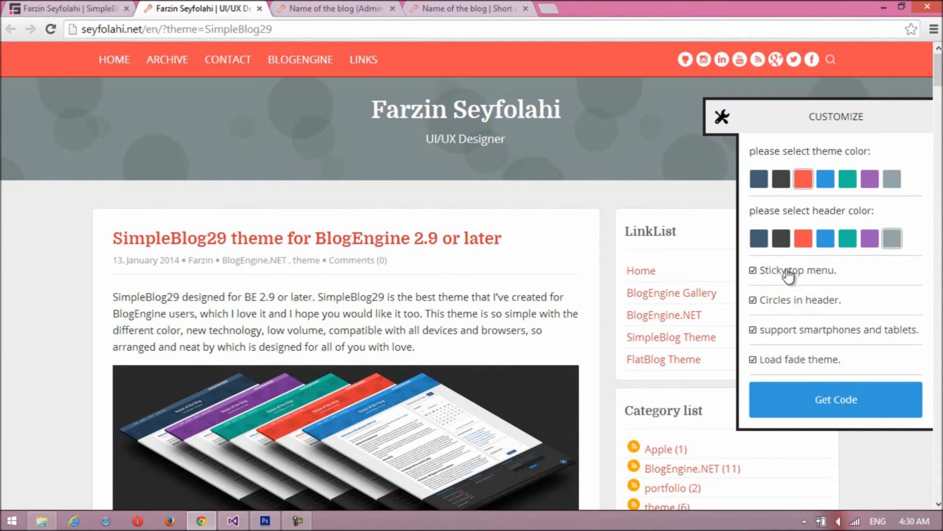
left_click(752, 270)
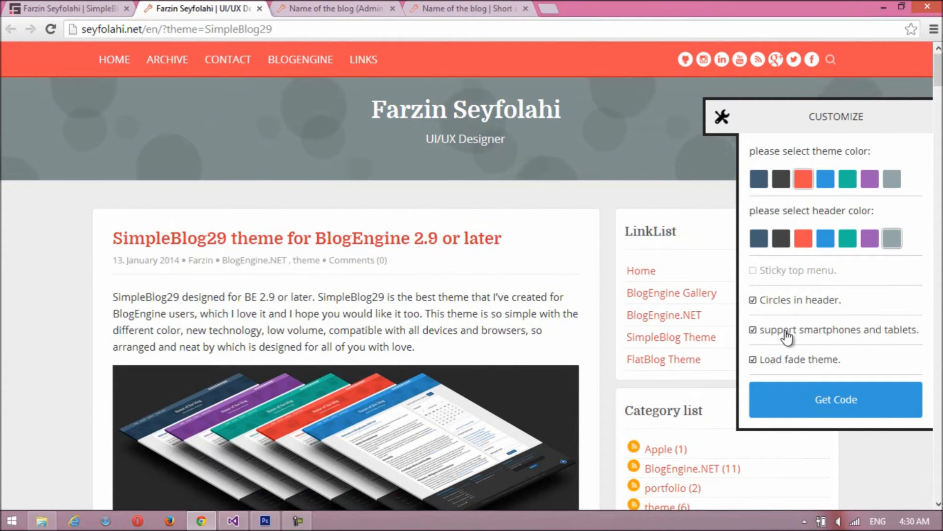
left_click(753, 300)
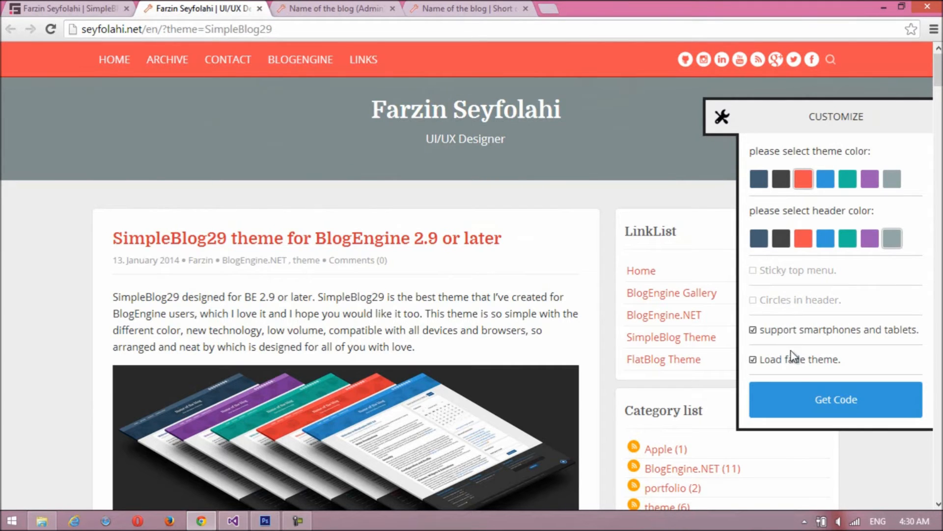
Step: Generate the code for the red-theme gray-header settings and copy it
left_click(836, 399)
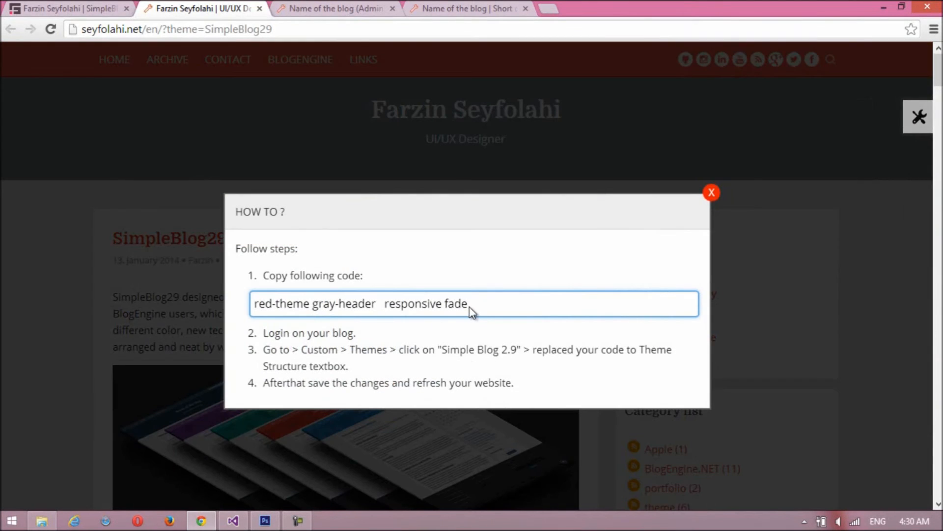
right_click(361, 303)
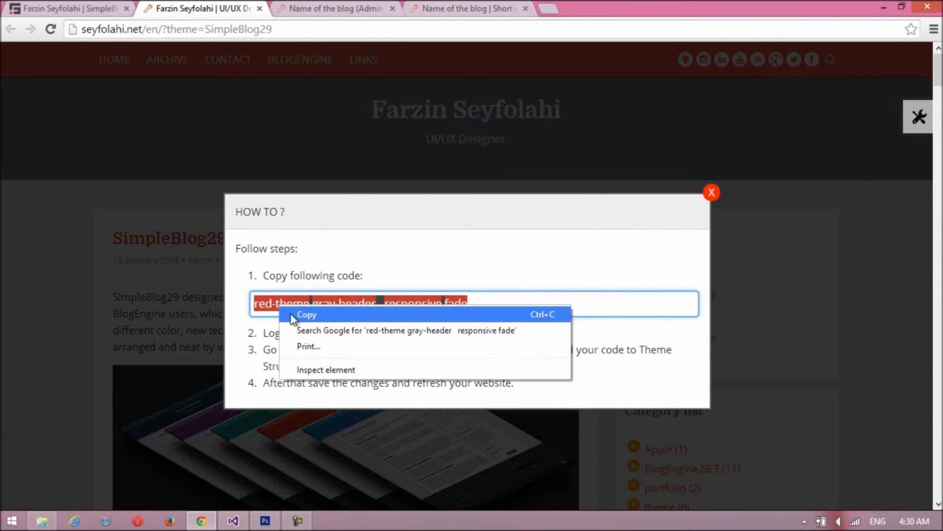
left_click(334, 9)
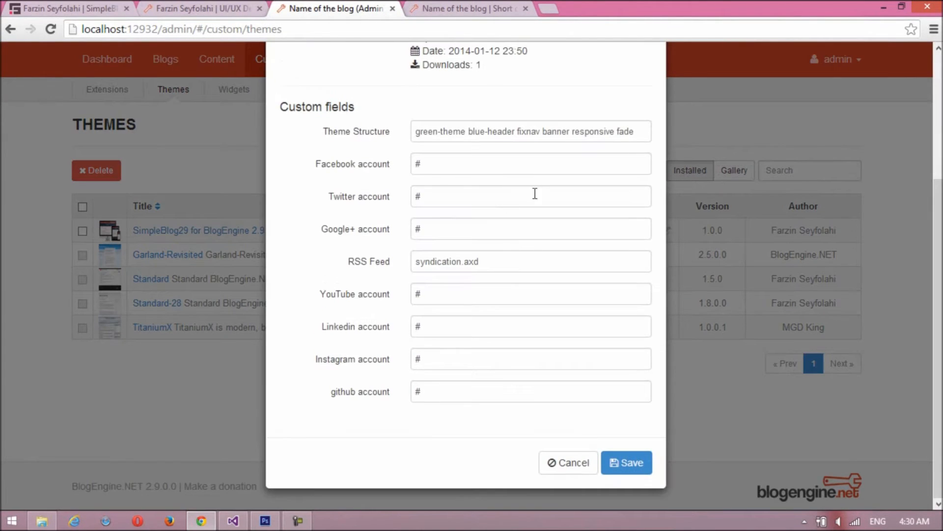
Step: Replace the Theme Structure value with the red-theme gray-header responsive fade code and save it
triple_click(530, 131)
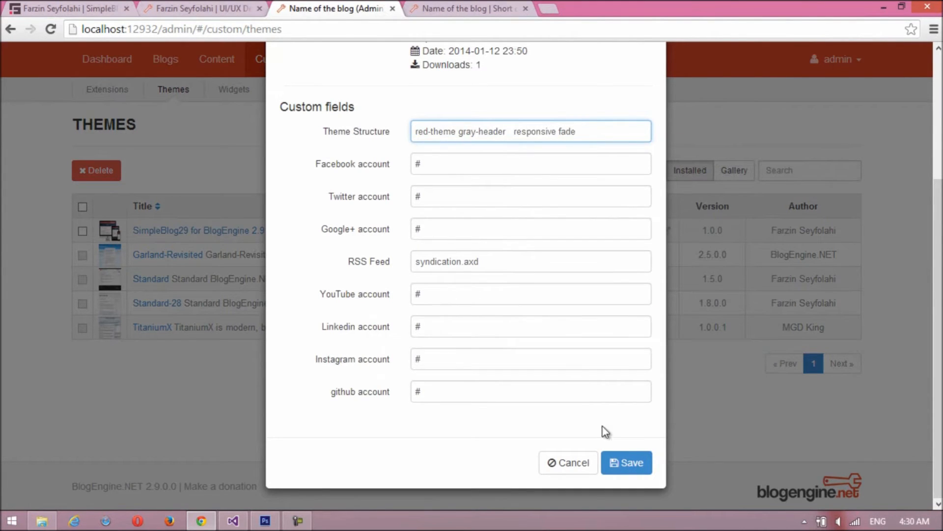
left_click(626, 462)
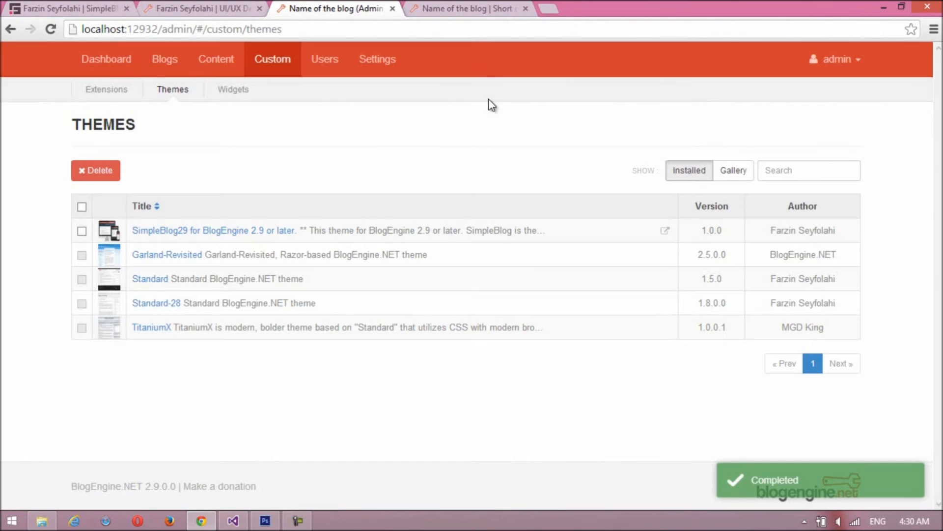
Step: Reload the blog to check the red theme and gray header, then return to the admin theme settings
left_click(470, 9)
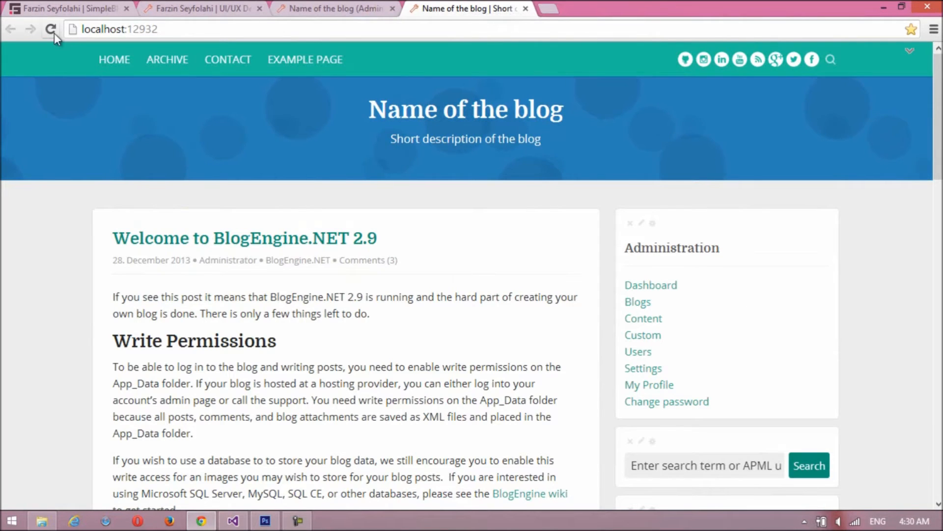
left_click(51, 28)
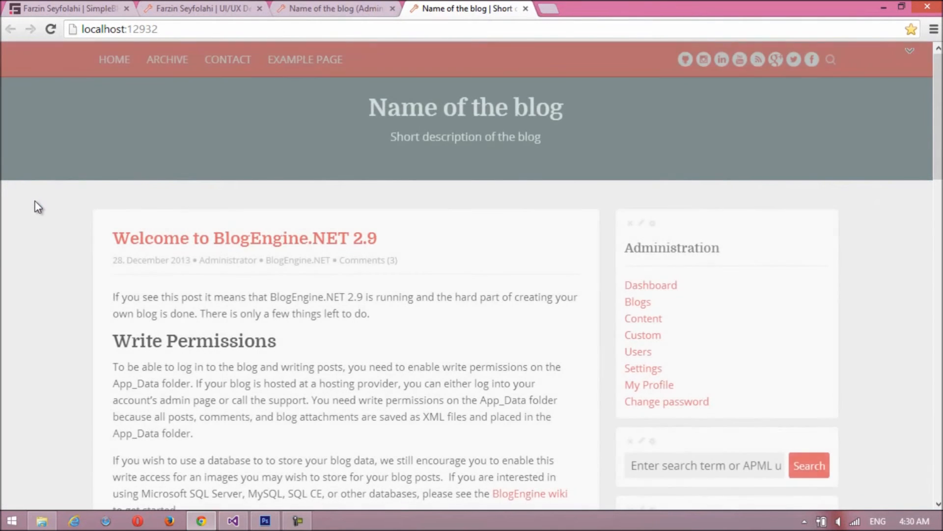
scroll("down", 3)
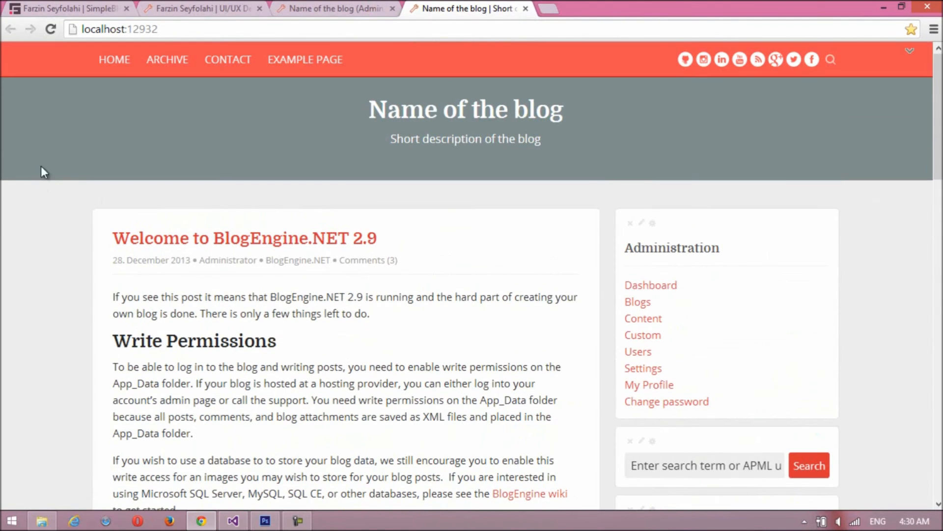
mouse_move(305, 59)
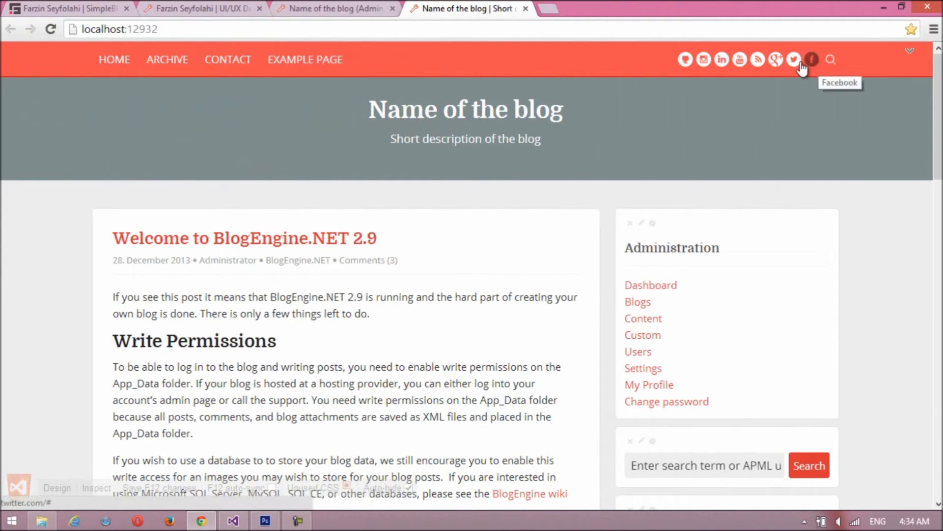
mouse_move(420, 45)
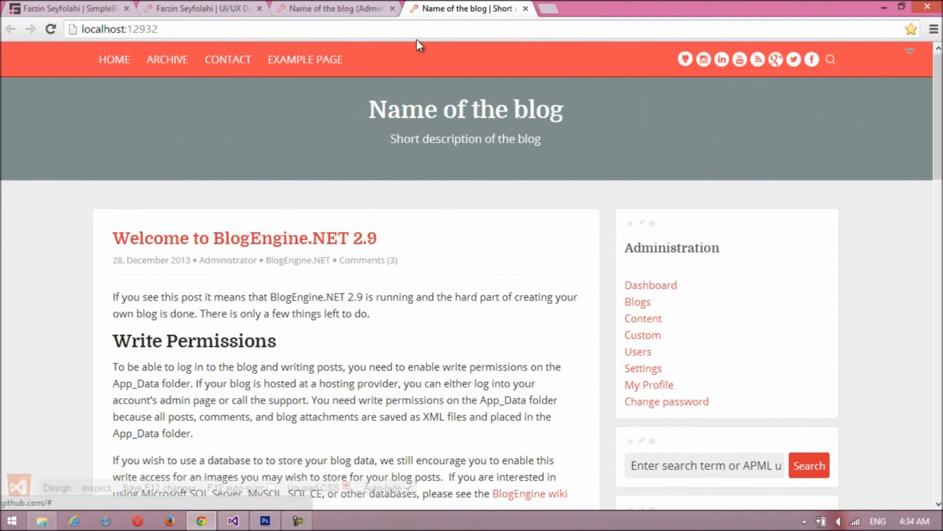
left_click(334, 9)
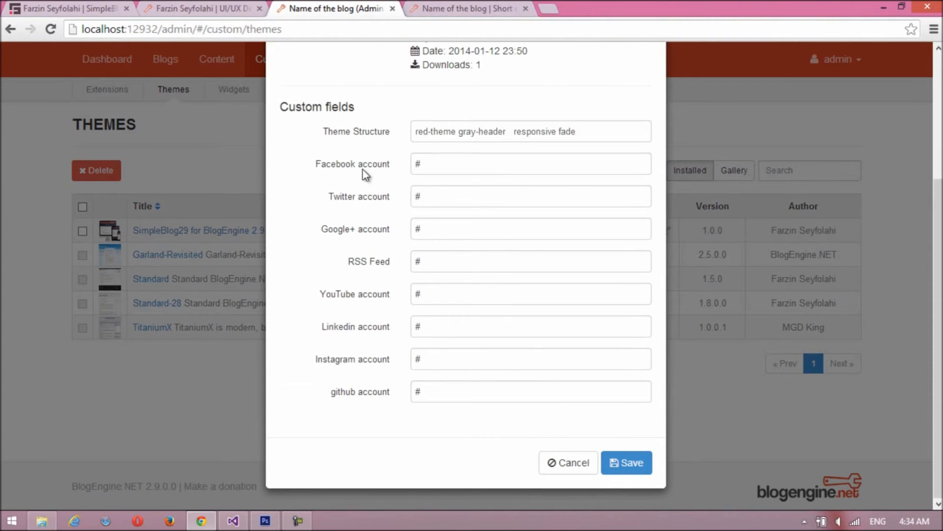
Step: Enter YourFacebookAccount as the theme's Facebook account
left_click(530, 163)
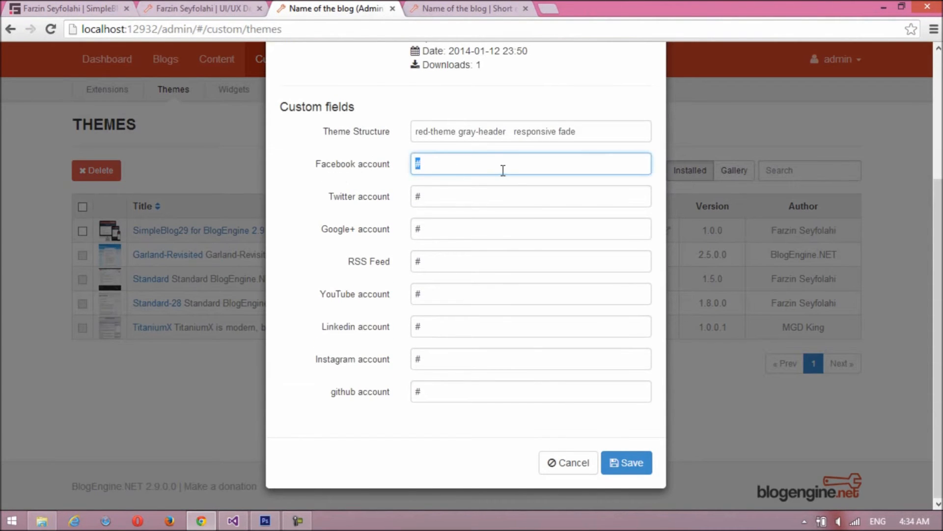
type("YourF")
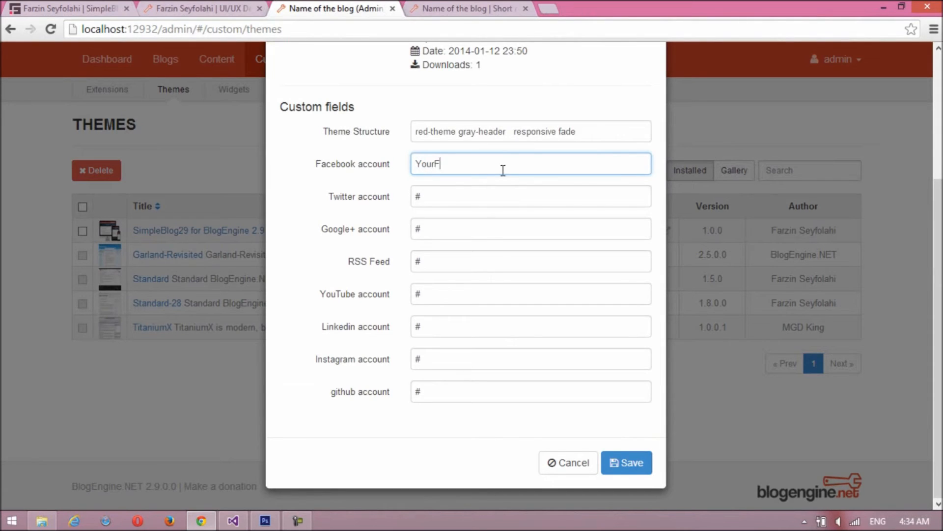
type("acebook")
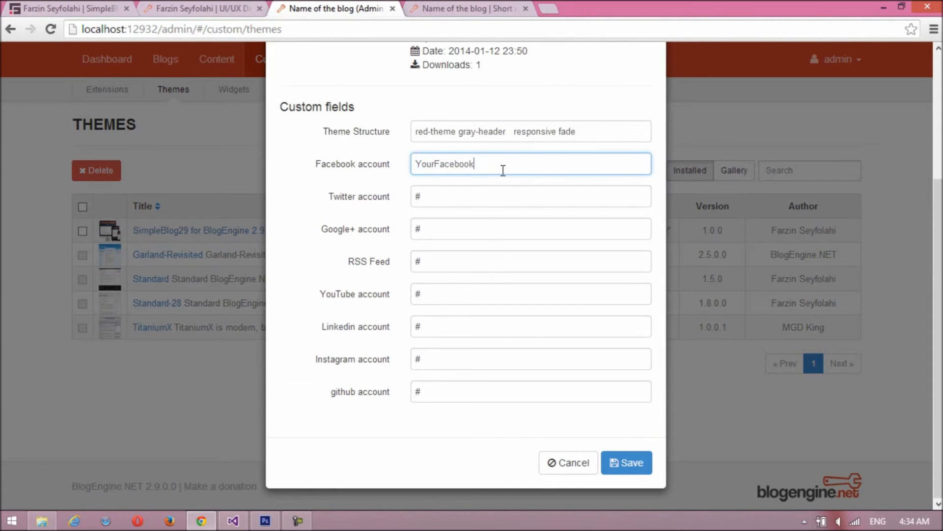
type("Account")
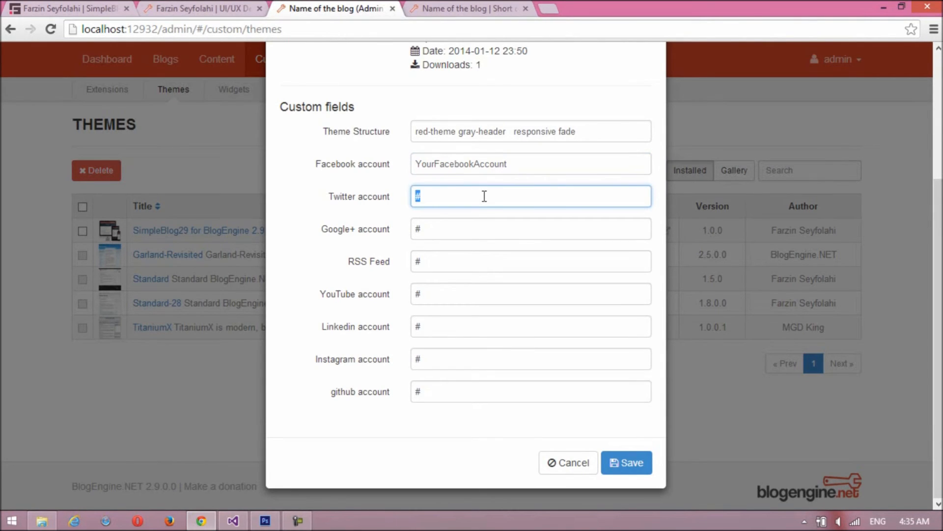
Step: Enter YourTwitterAccount as the Twitter account and save the social account values
type("YourTw")
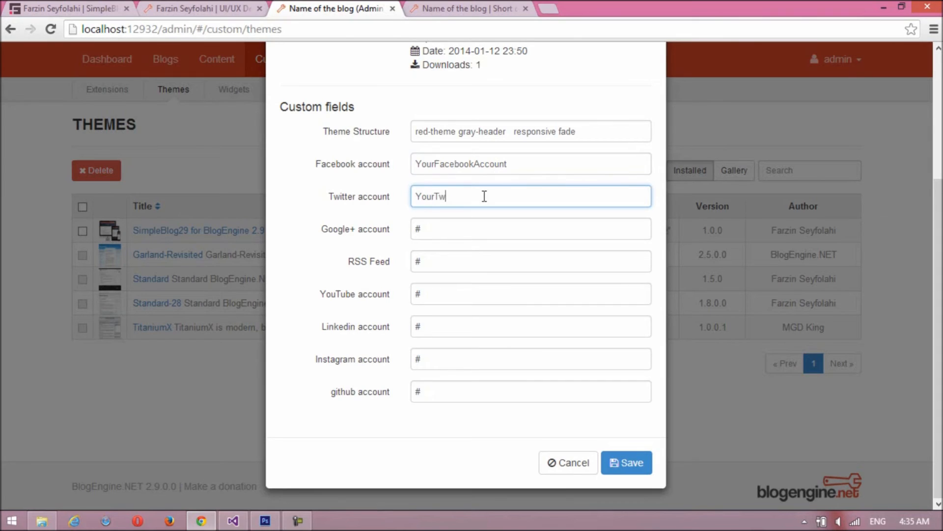
type("itter")
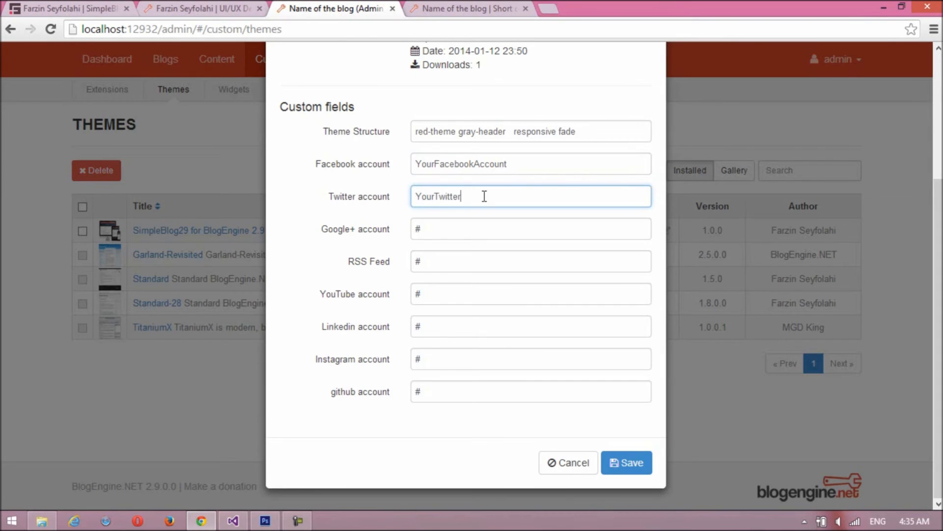
type("Account")
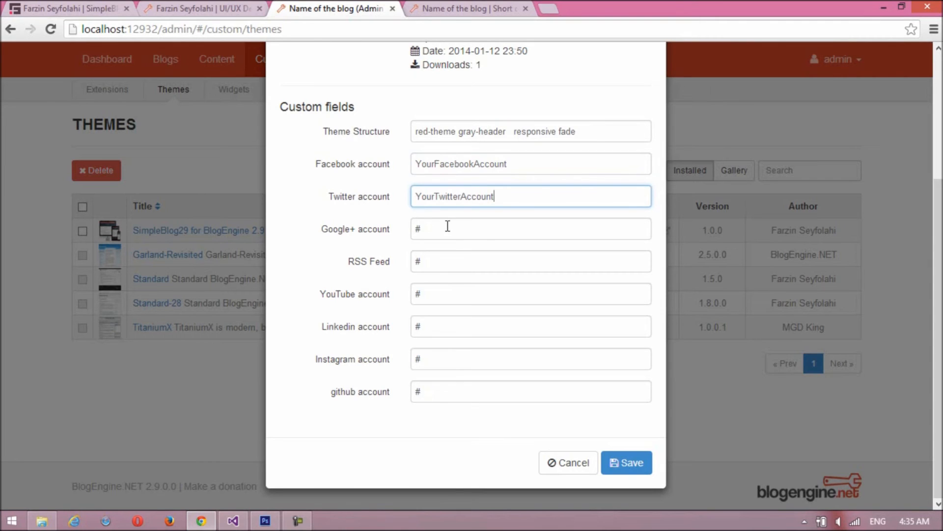
left_click(530, 294)
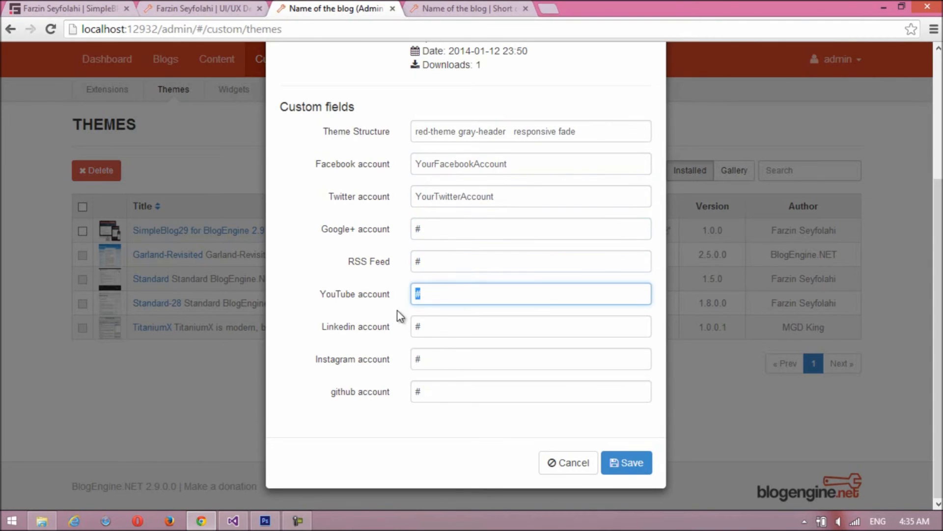
left_click(529, 390)
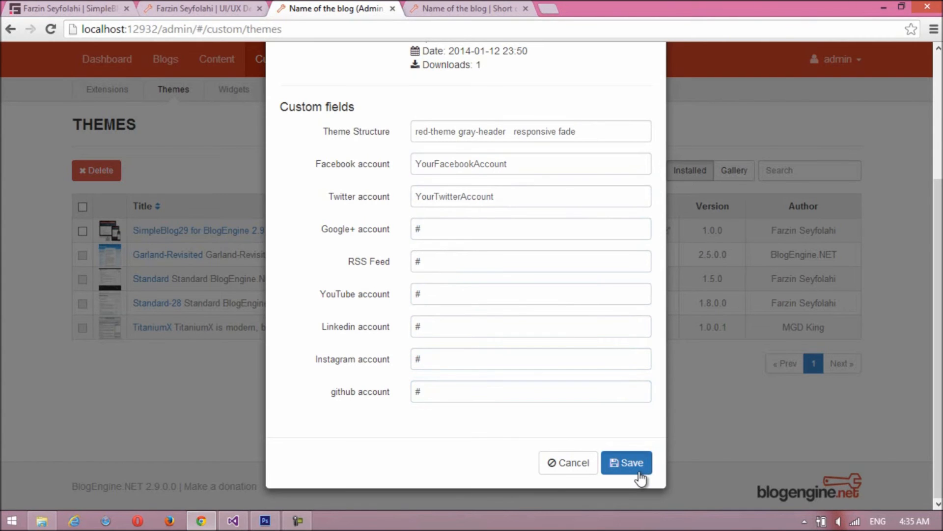
left_click(626, 463)
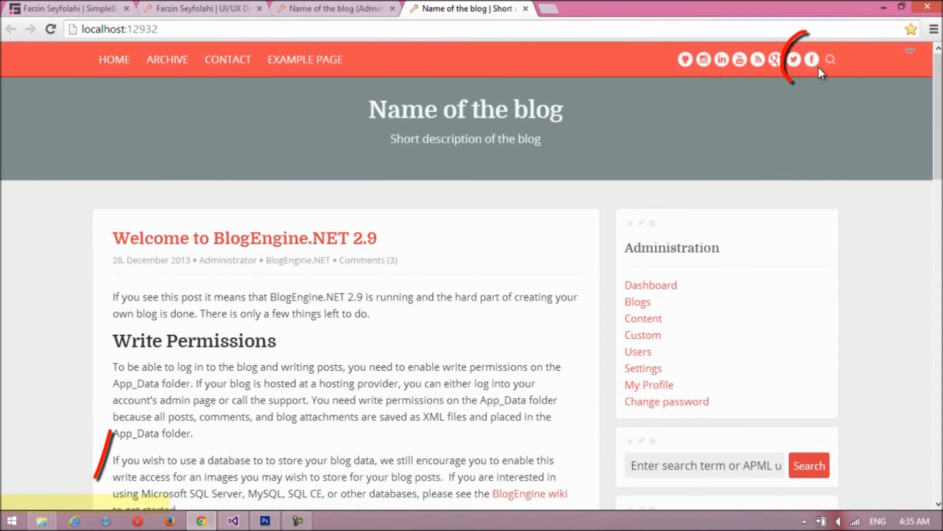
mouse_move(812, 59)
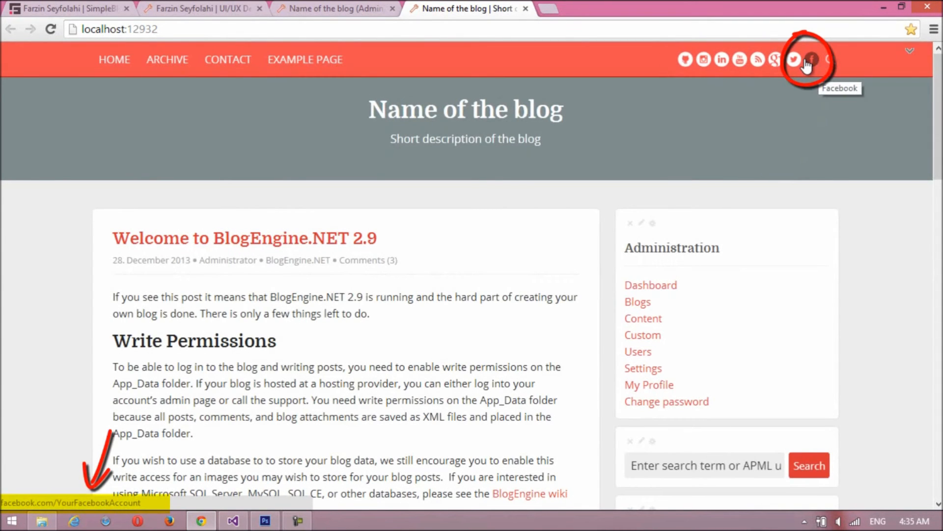
mouse_move(794, 60)
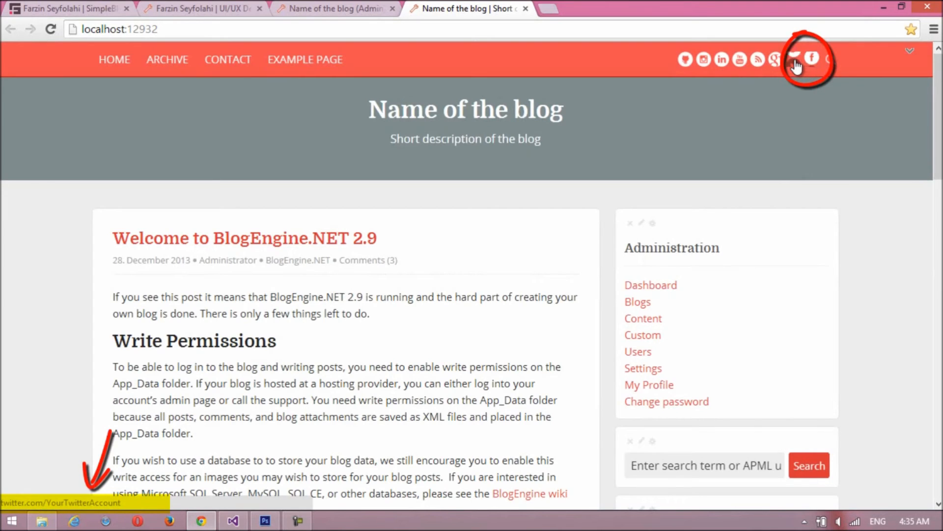
mouse_move(795, 59)
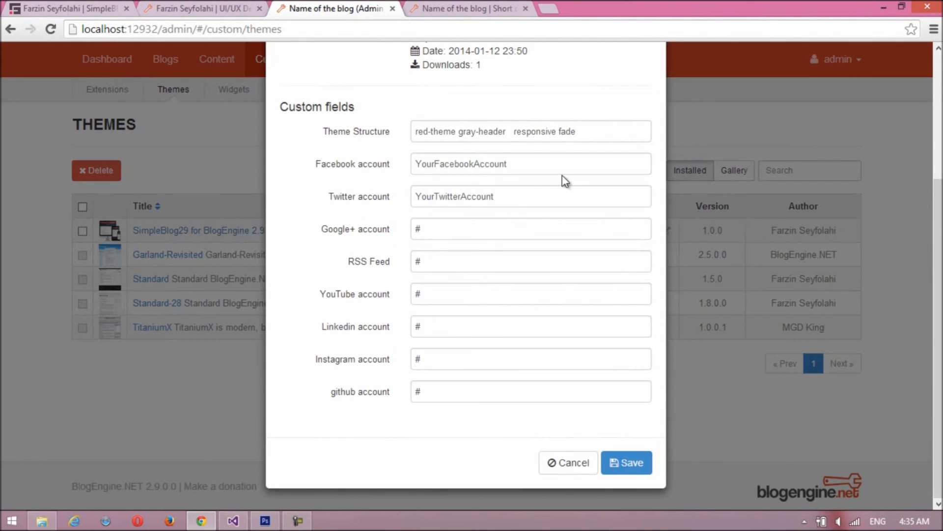
mouse_move(392, 402)
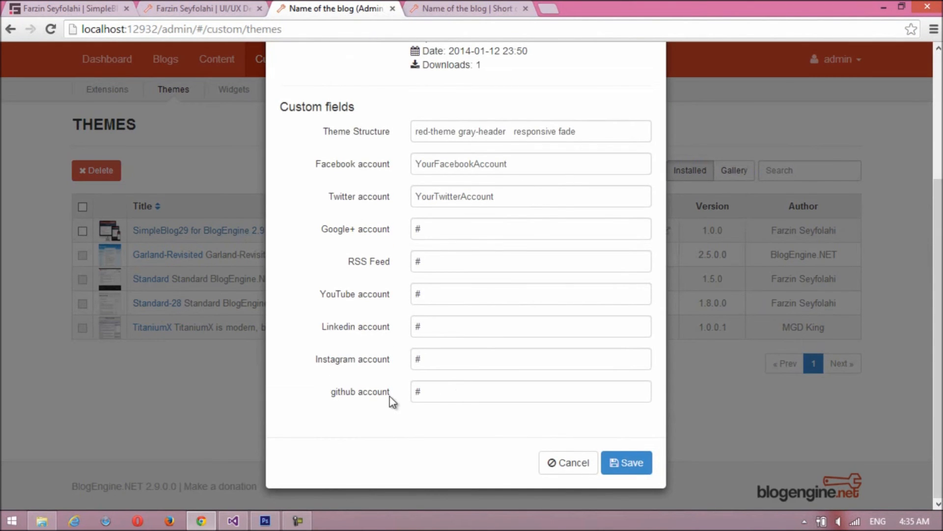
left_click(466, 9)
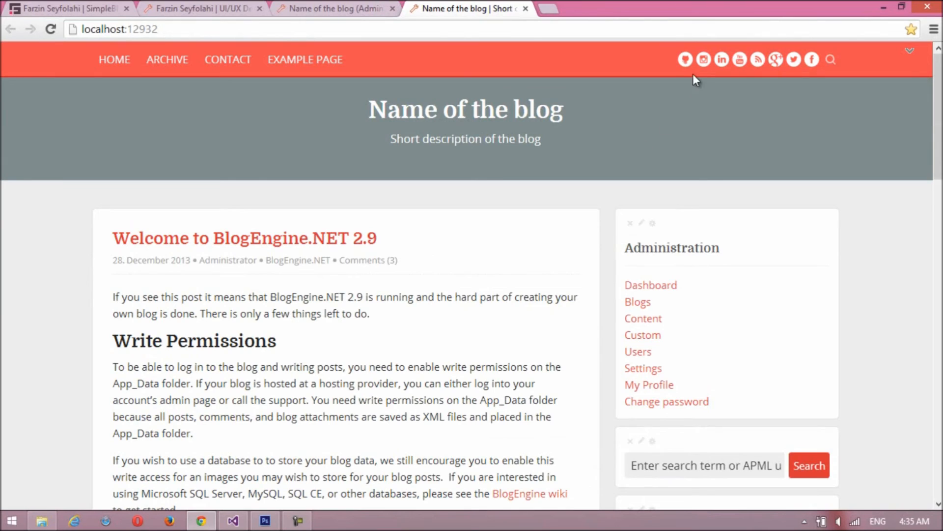
mouse_move(685, 60)
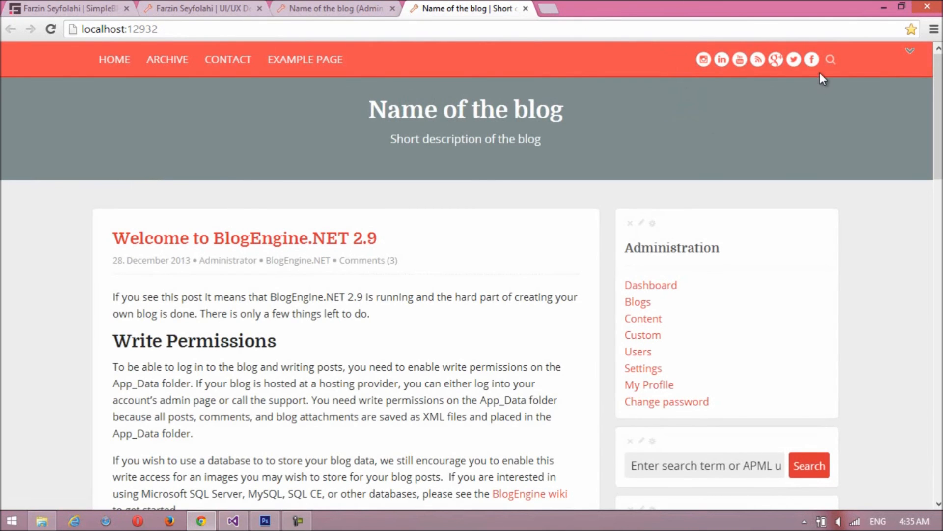
Step: Return to the admin Custom > Themes list after removing the GitHub, Twitter and Facebook icons
left_click(334, 9)
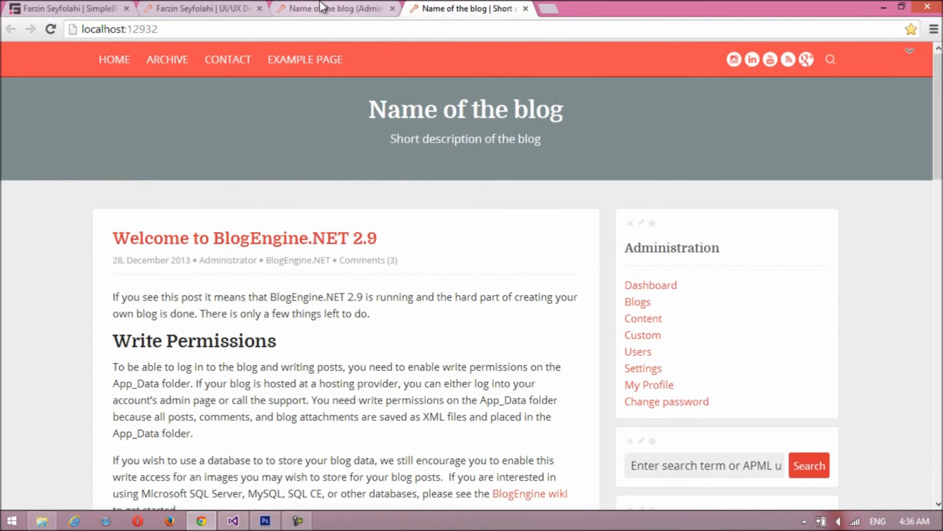
left_click(336, 8)
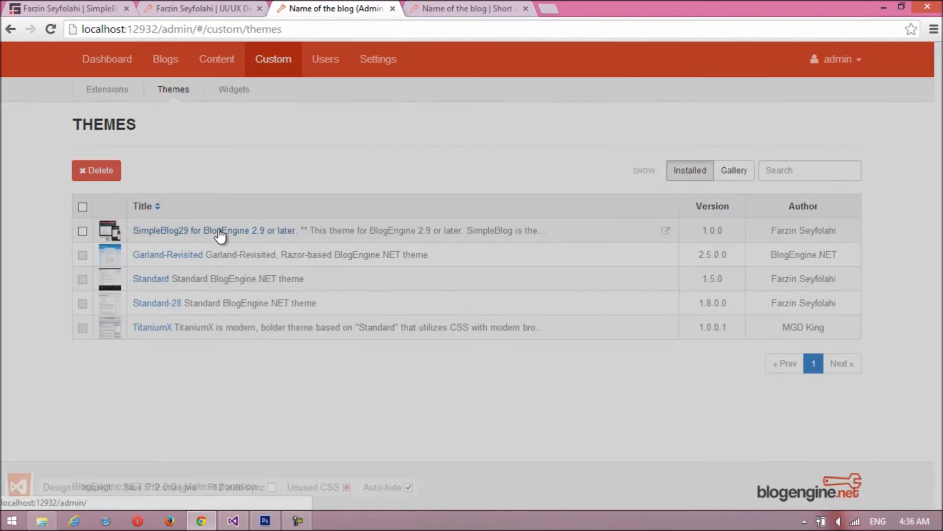
Step: Save SimpleBlog29 with empty social account fields and view the blog again
left_click(215, 230)
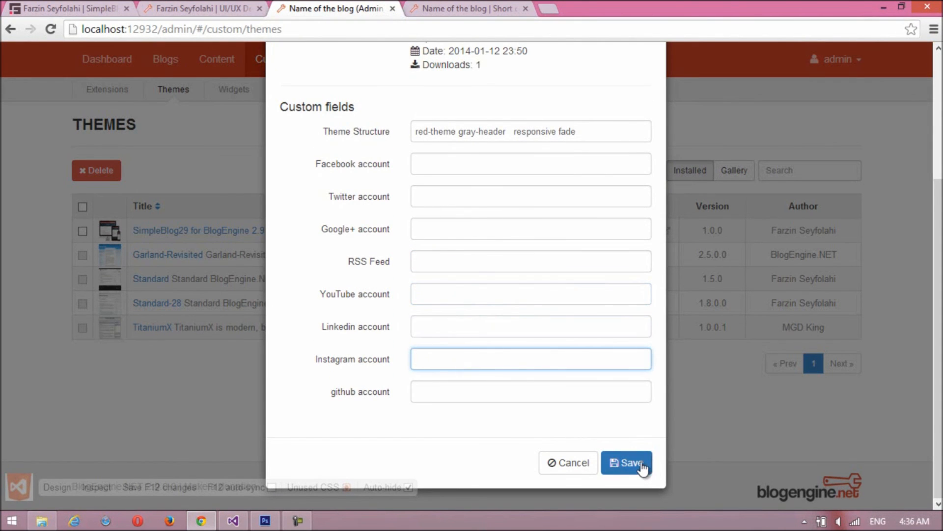
left_click(470, 9)
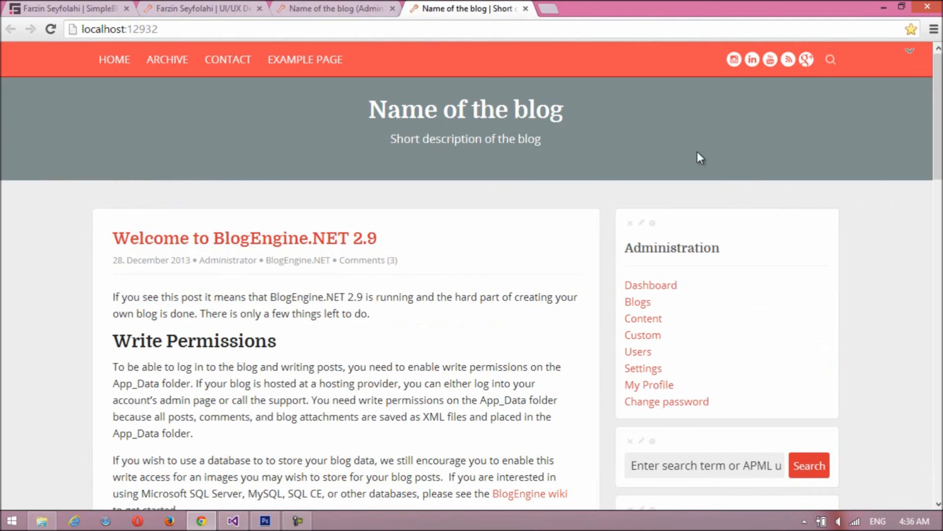